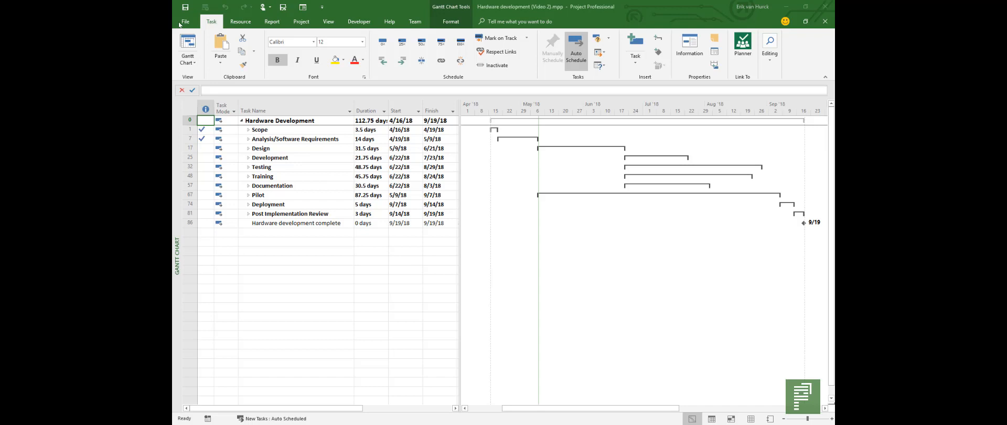
# Review the account and product details in the File backstage, then return to the schedule.
pyautogui.click(184, 21)
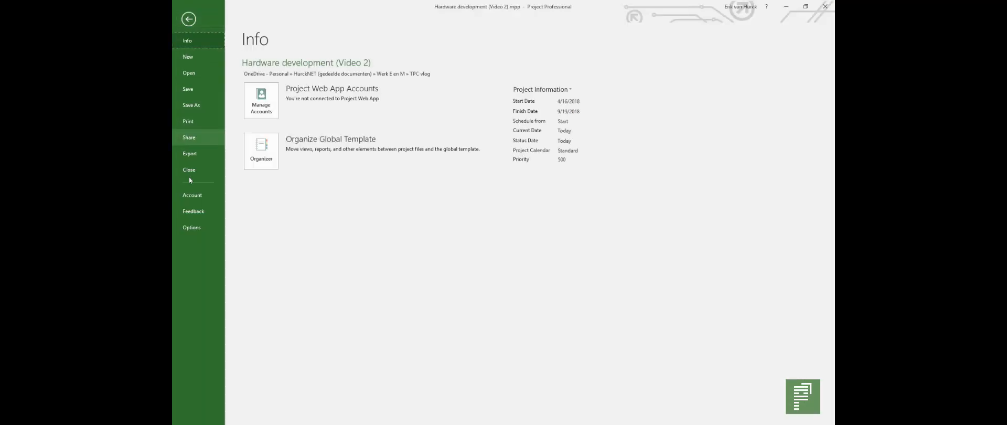
pyautogui.click(191, 195)
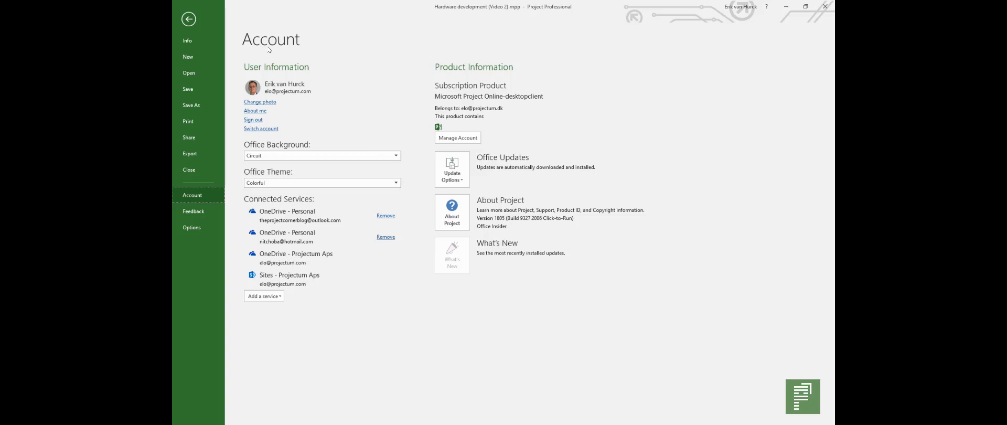
pyautogui.click(188, 19)
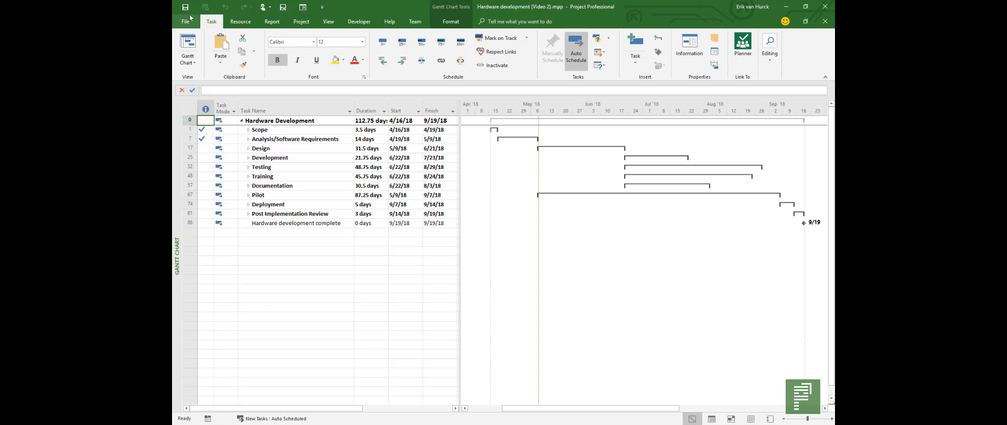
pyautogui.moveTo(333, 241)
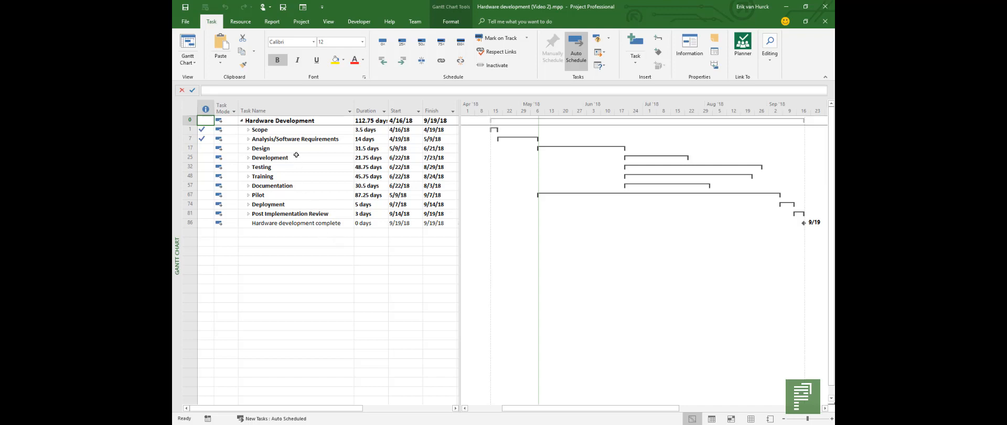
pyautogui.moveTo(301, 119)
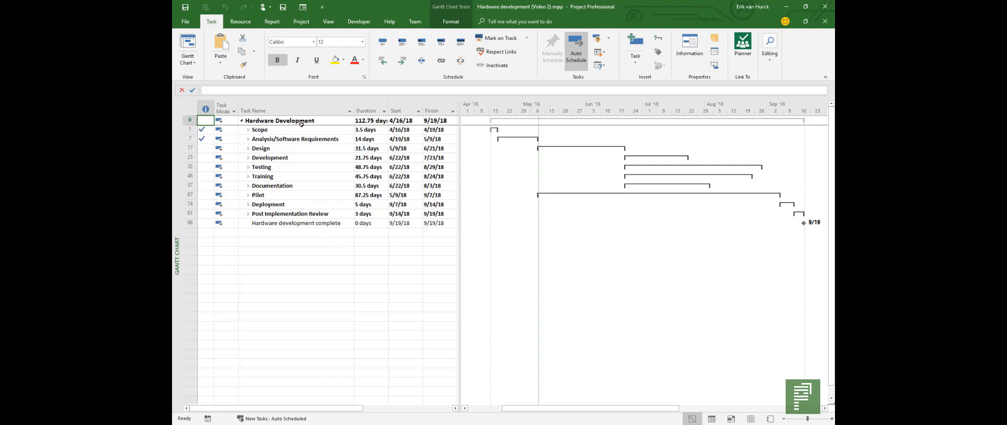
# Browse the ribbon and return to the Gantt Chart view from the Task commands.
pyautogui.click(240, 21)
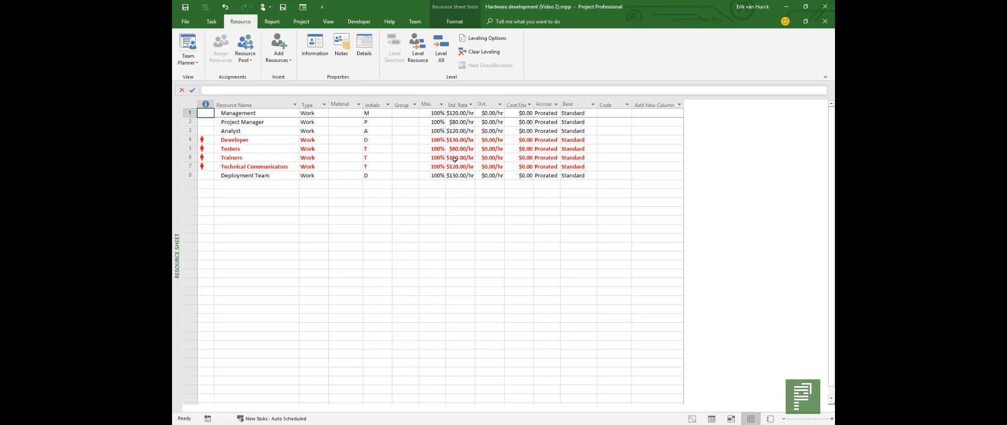
pyautogui.click(211, 21)
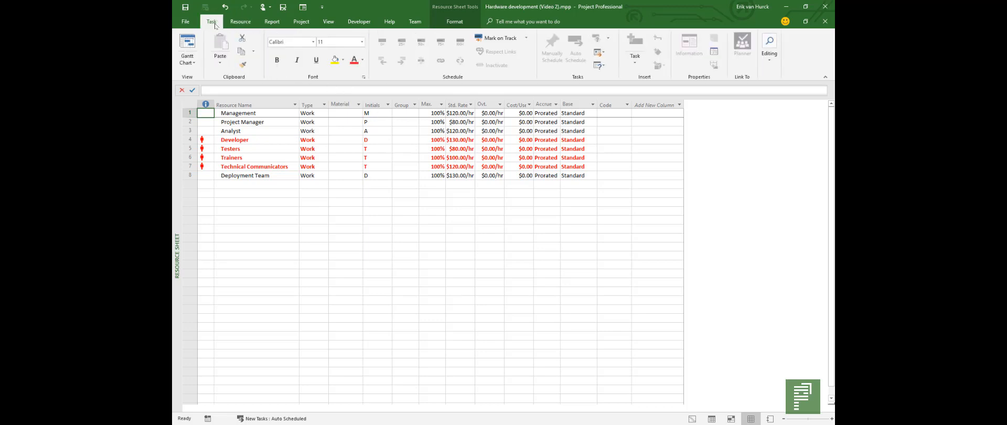
pyautogui.click(187, 51)
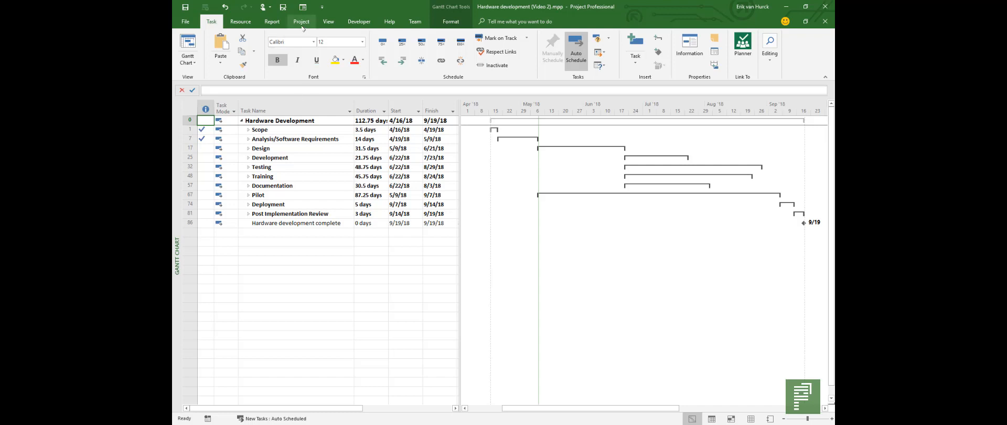
# Set the baseline for the entire project, overwriting the existing 5/10/18 baseline.
pyautogui.click(301, 21)
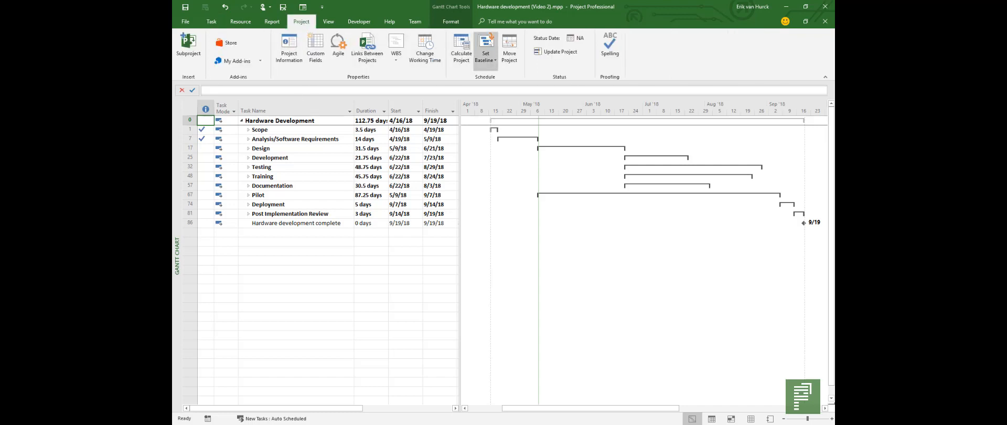
pyautogui.click(485, 48)
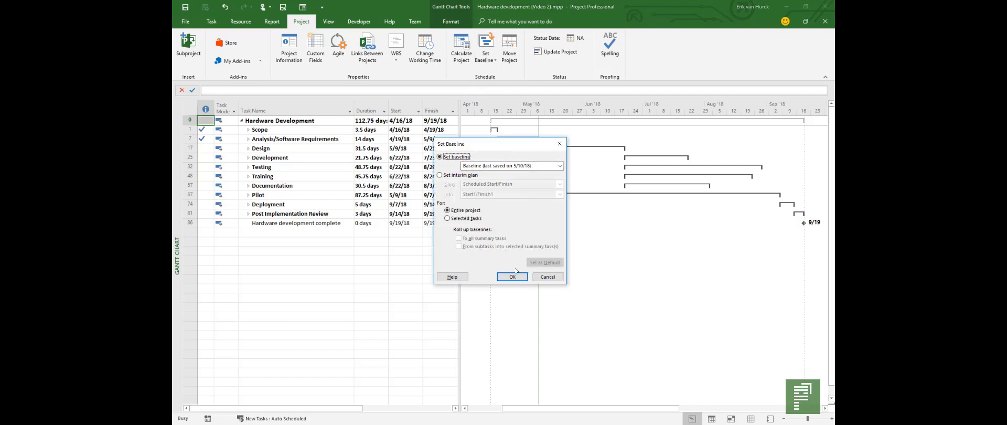
pyautogui.click(511, 277)
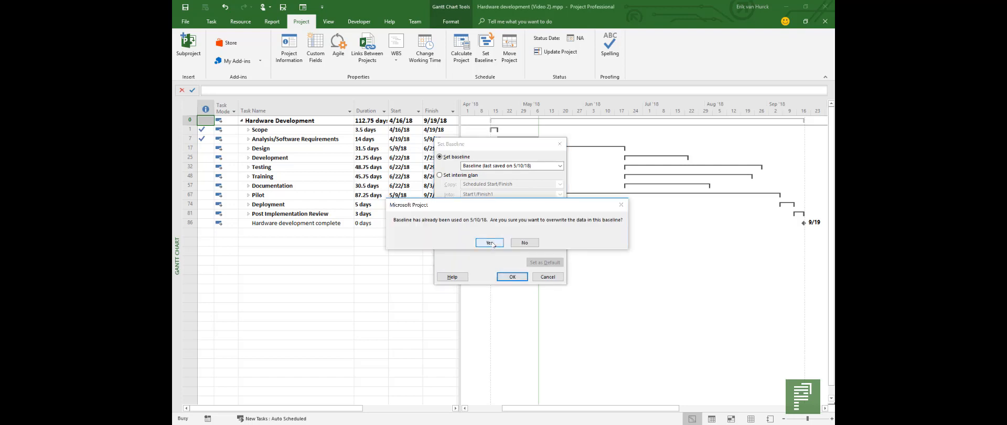
pyautogui.moveTo(524, 242)
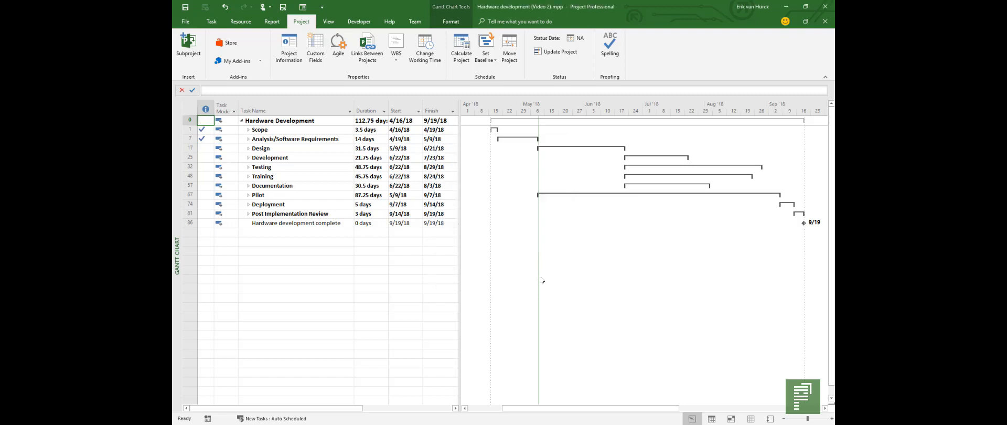
pyautogui.moveTo(539, 280)
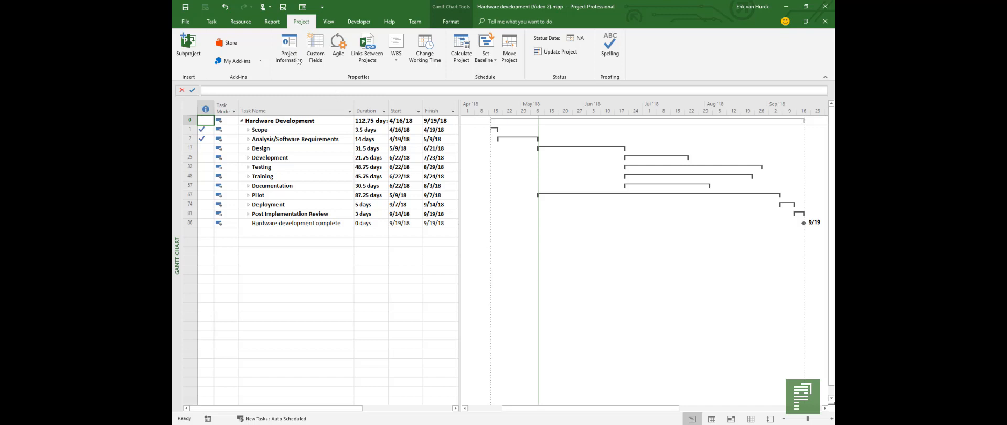
# Show the Cash Flow cost report ($15,520 actual, $175,120 baseline, $8,640 variance).
pyautogui.click(271, 21)
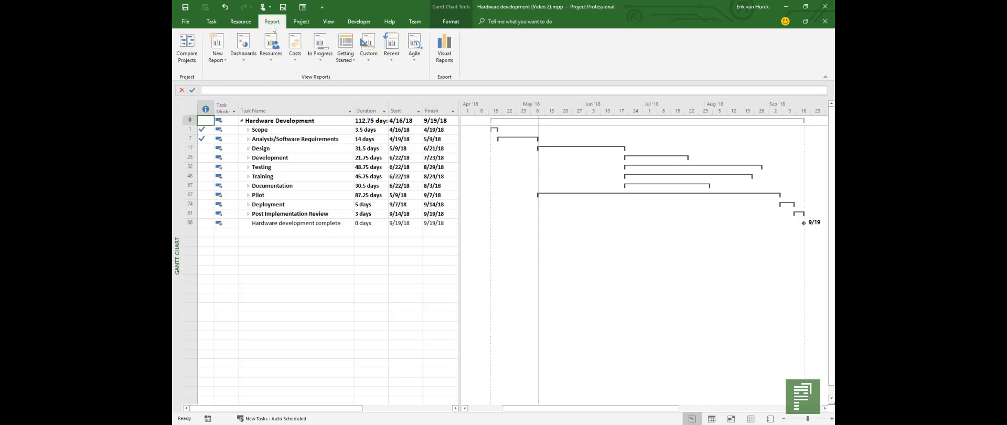
pyautogui.moveTo(271, 48)
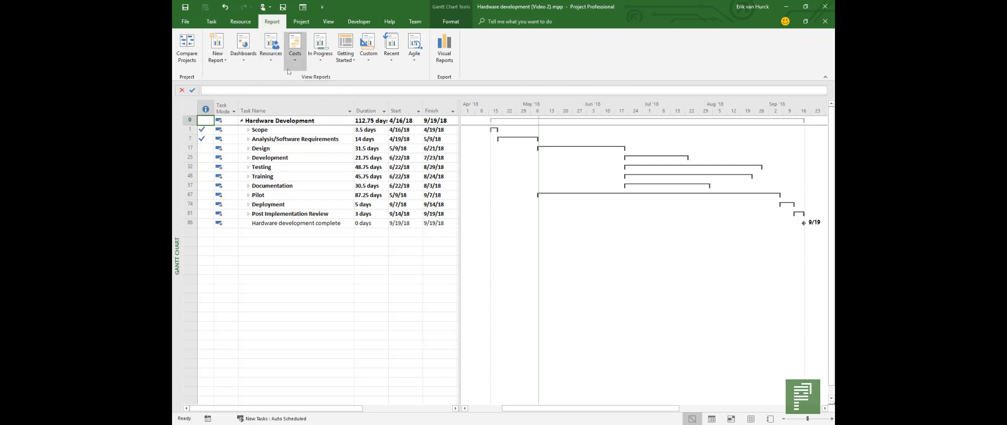
pyautogui.click(293, 48)
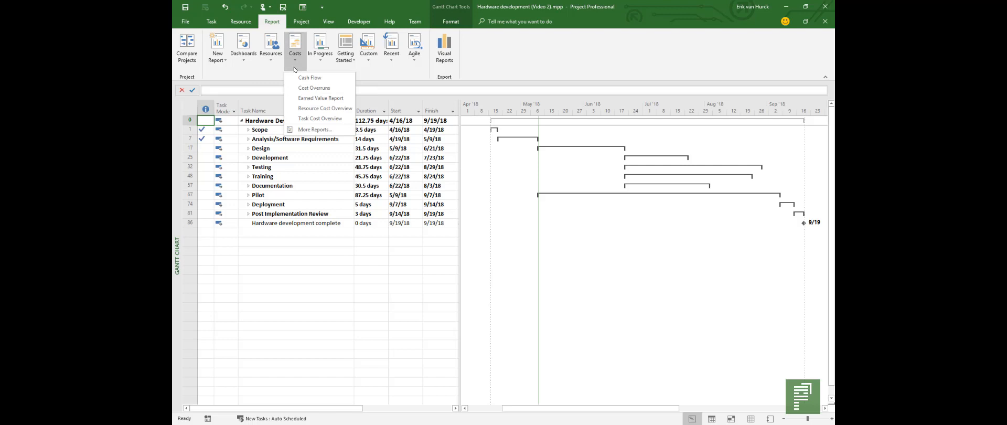
pyautogui.click(313, 88)
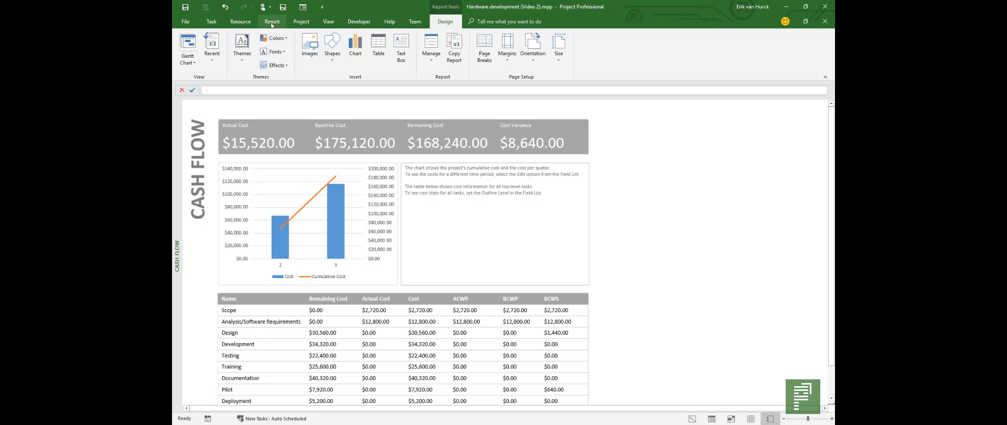
# Switch to the Burndown dashboard report with its work and task burndown charts.
pyautogui.click(272, 21)
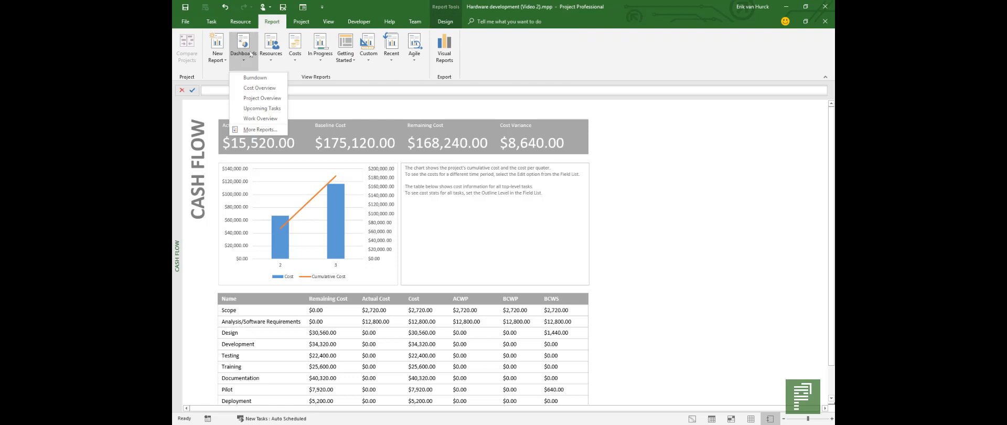
pyautogui.moveTo(255, 77)
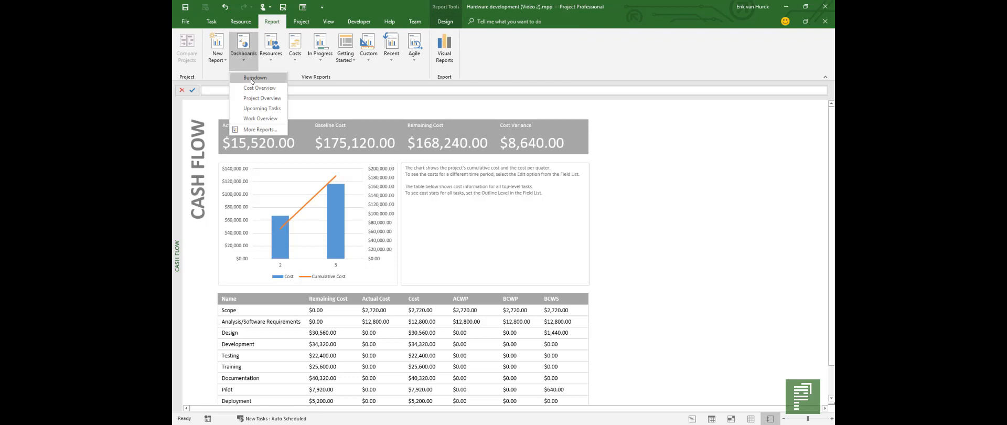
pyautogui.click(254, 77)
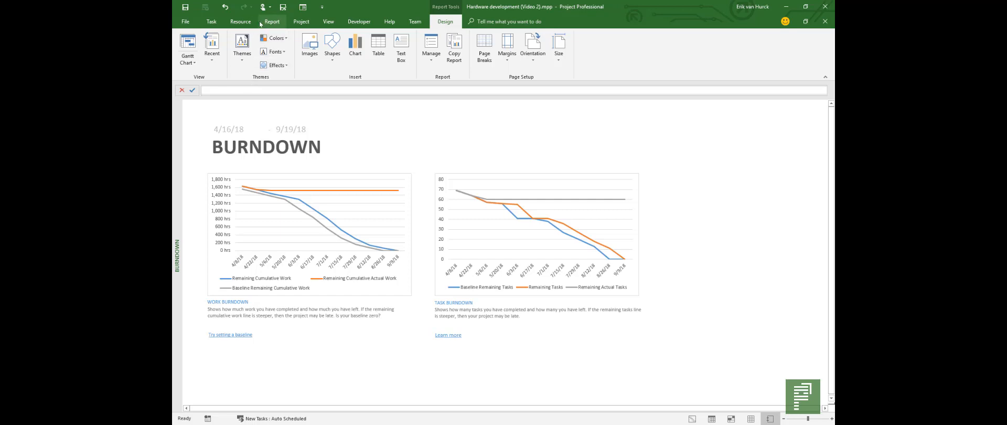
pyautogui.click(270, 21)
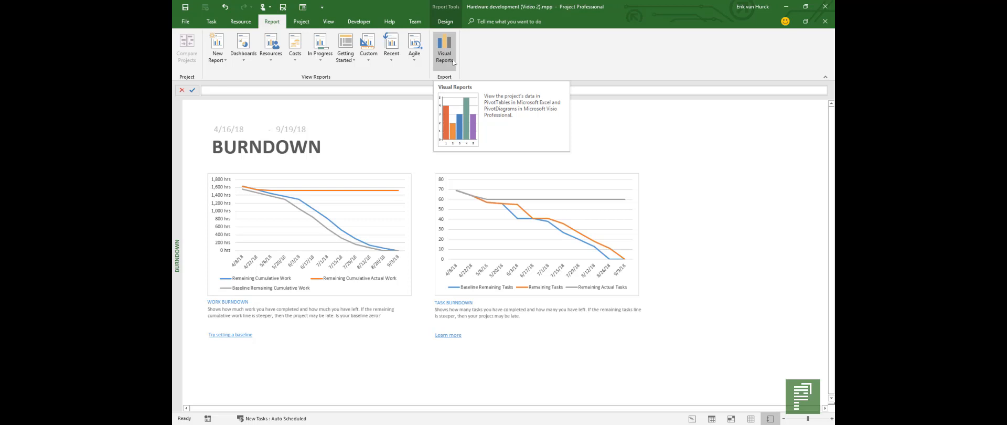
# Generate the Cash Flow Report visual report in Excel with Weeks as the usage level.
pyautogui.click(444, 51)
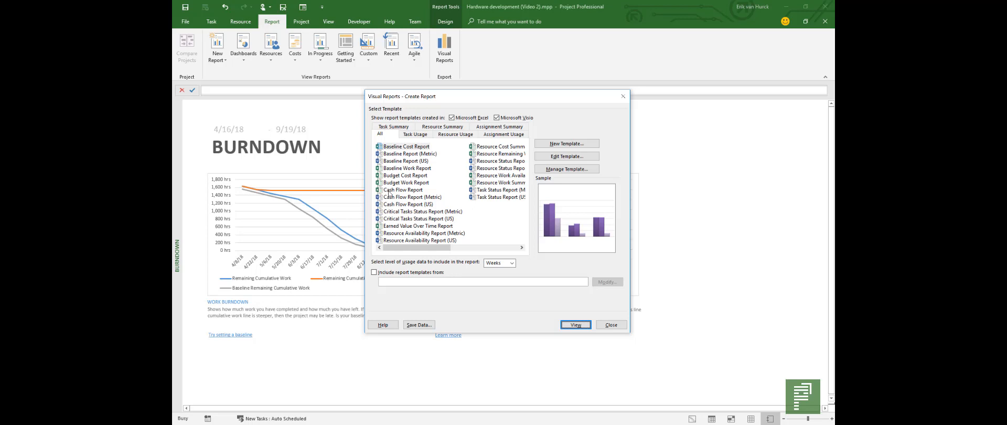
pyautogui.click(402, 189)
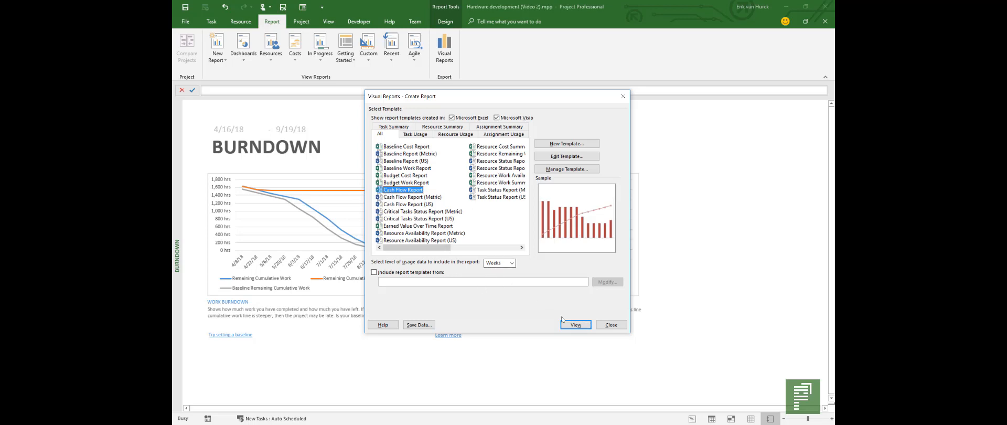
pyautogui.click(575, 324)
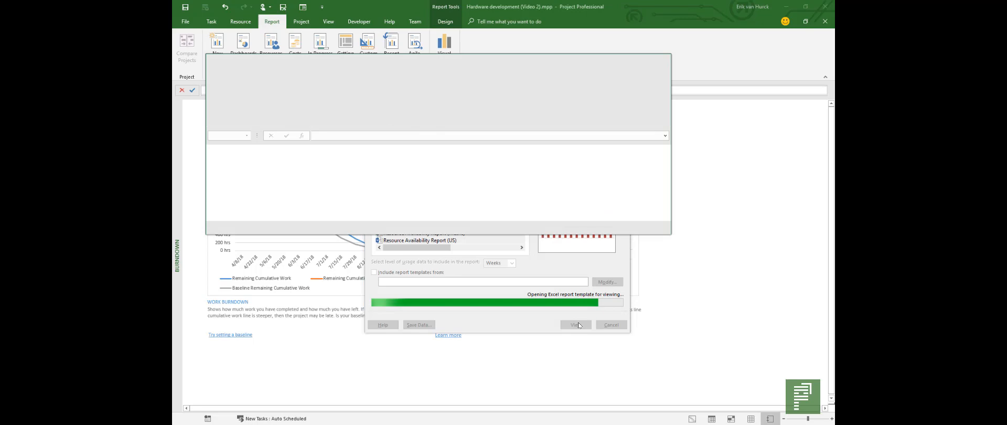
# Expand the Task Usage PivotTable to weeks 16–38 so the chart shows weekly cost bars, then return to Project.
pyautogui.click(575, 324)
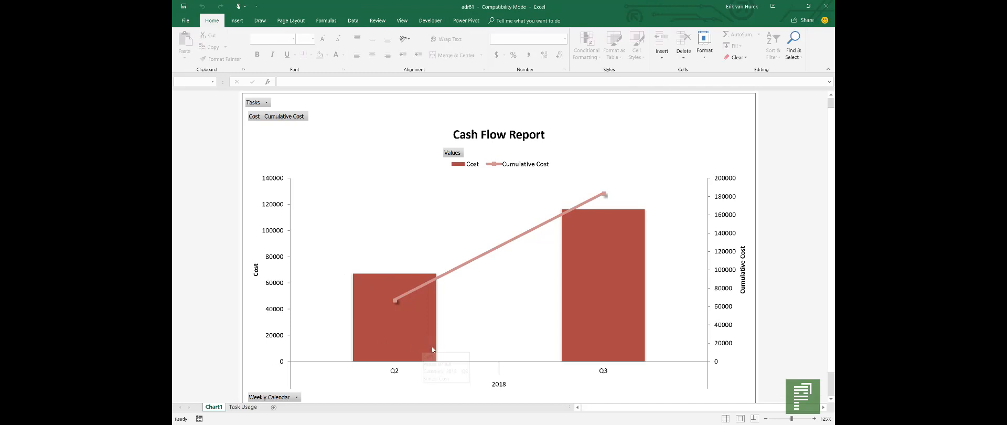
pyautogui.moveTo(432, 349)
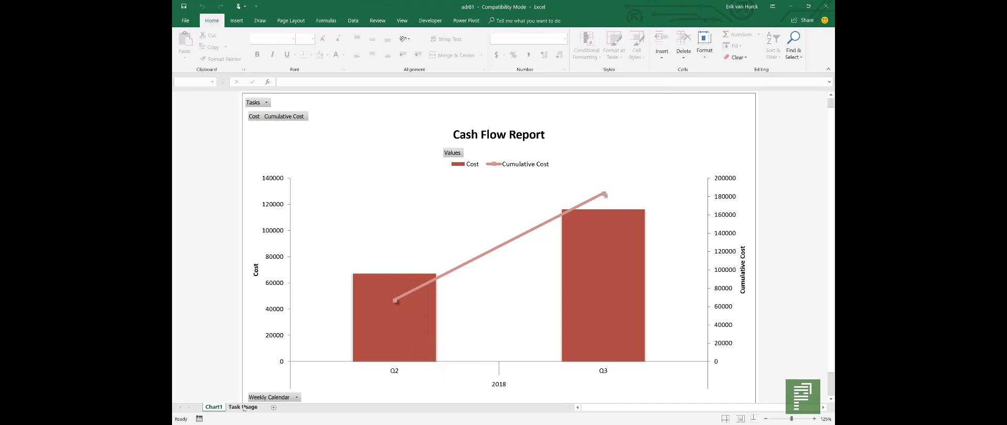
pyautogui.click(242, 407)
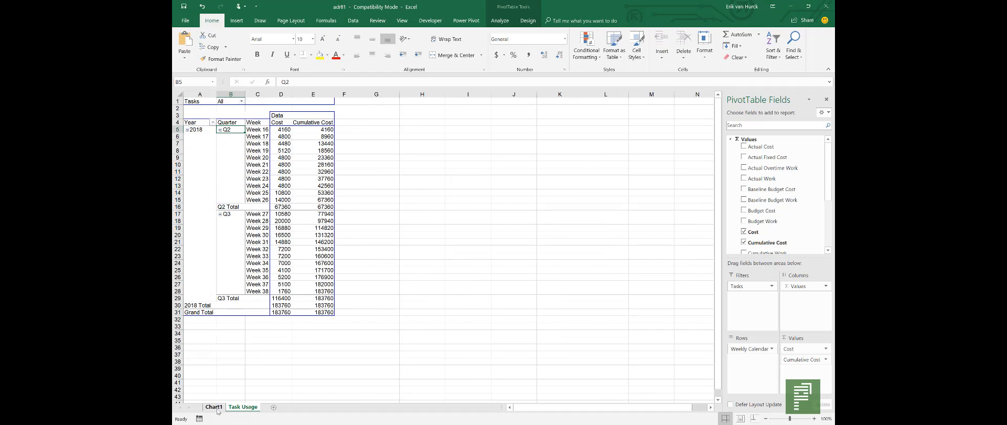
pyautogui.click(213, 407)
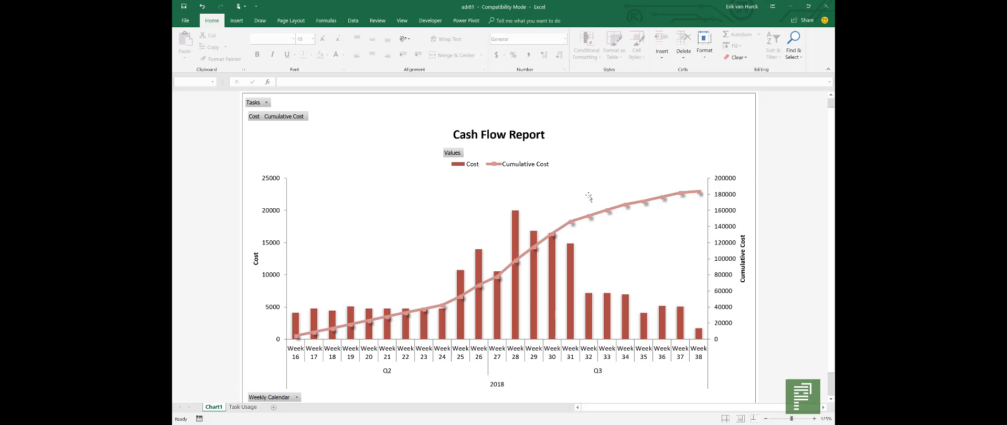
pyautogui.click(827, 6)
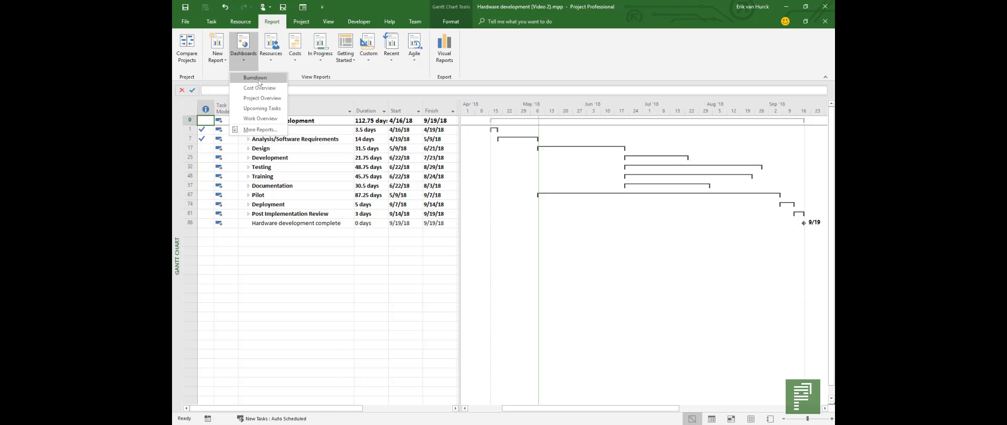
# Reopen the Burndown dashboard and select the work burndown chart to show its Field List.
pyautogui.click(254, 77)
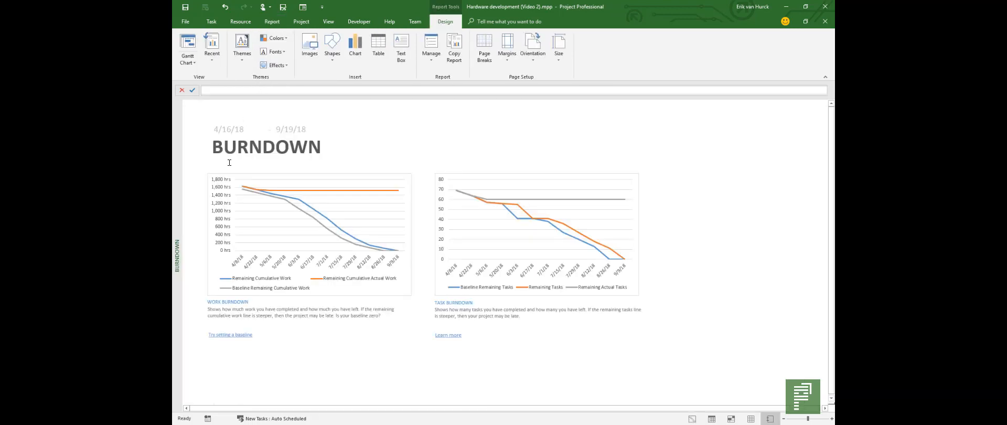
pyautogui.click(309, 230)
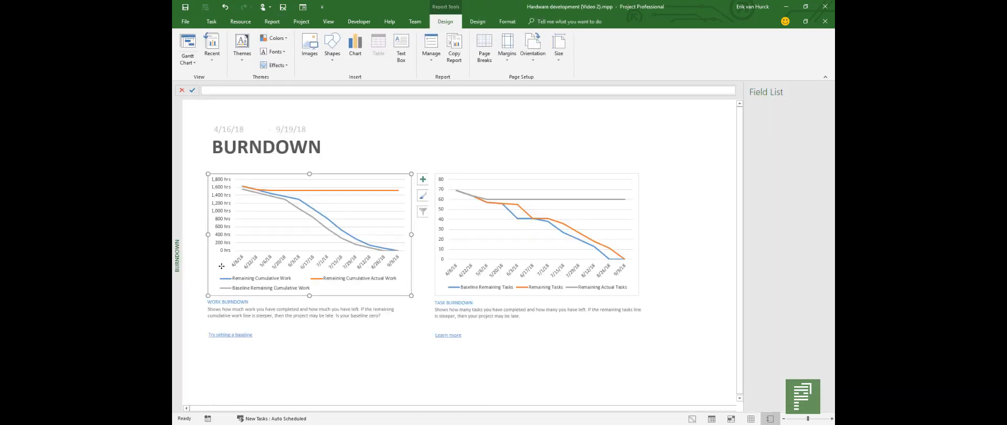
pyautogui.click(309, 224)
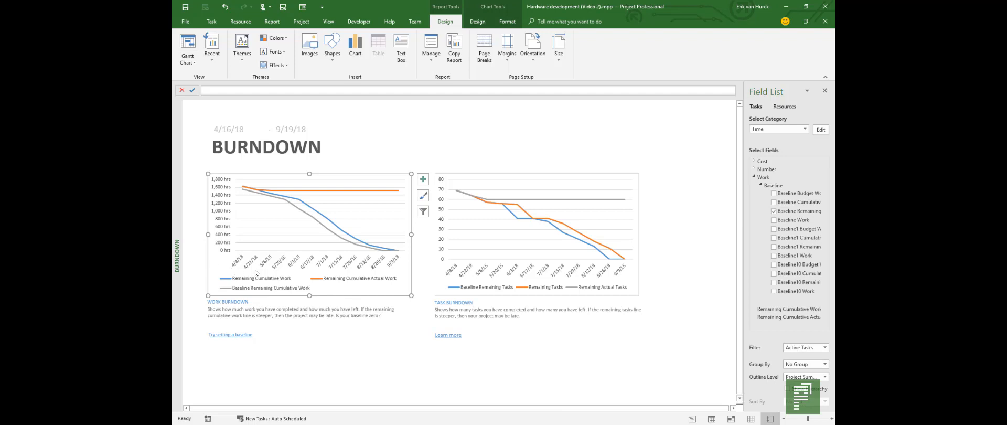
# Set the work burndown chart's timescale to Months with Jan '09 style labels (Apr '18–Sep '18).
pyautogui.click(821, 129)
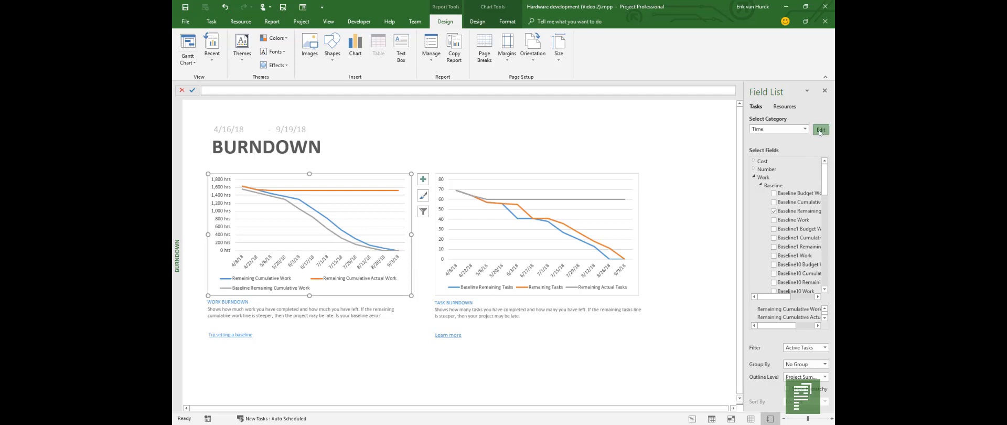
pyautogui.click(820, 129)
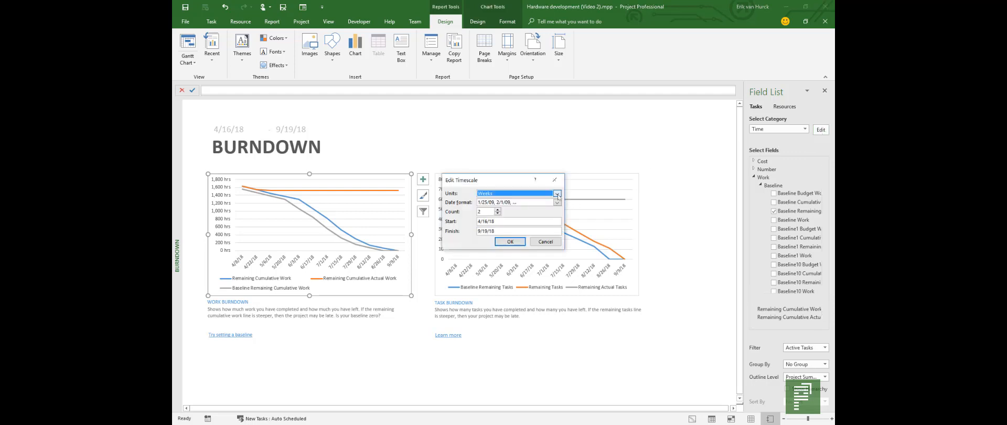
pyautogui.click(556, 193)
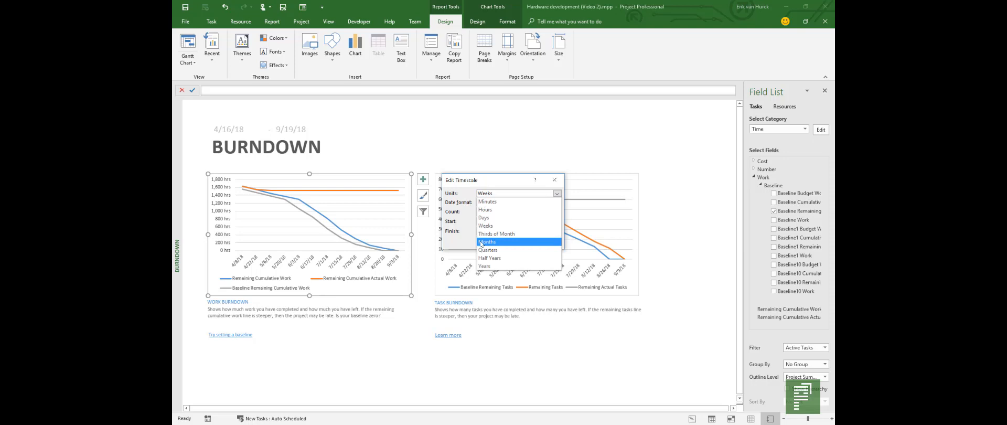
pyautogui.click(486, 242)
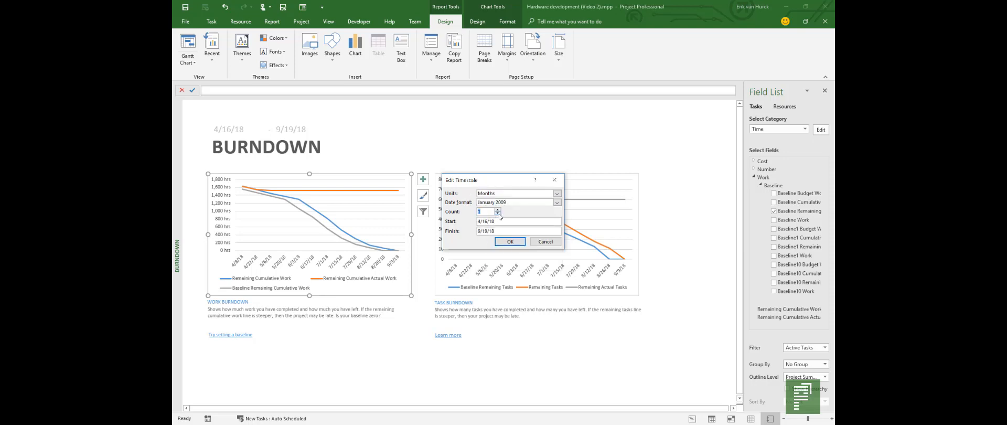
pyautogui.moveTo(468, 216)
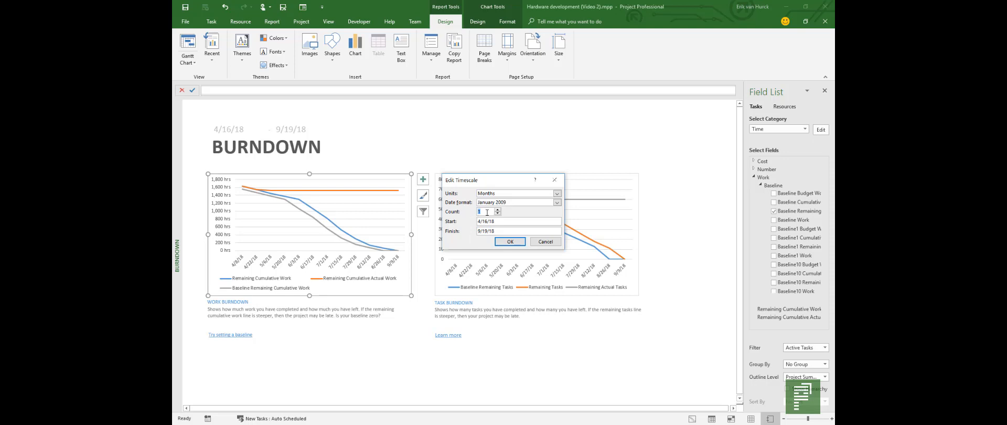
pyautogui.click(556, 202)
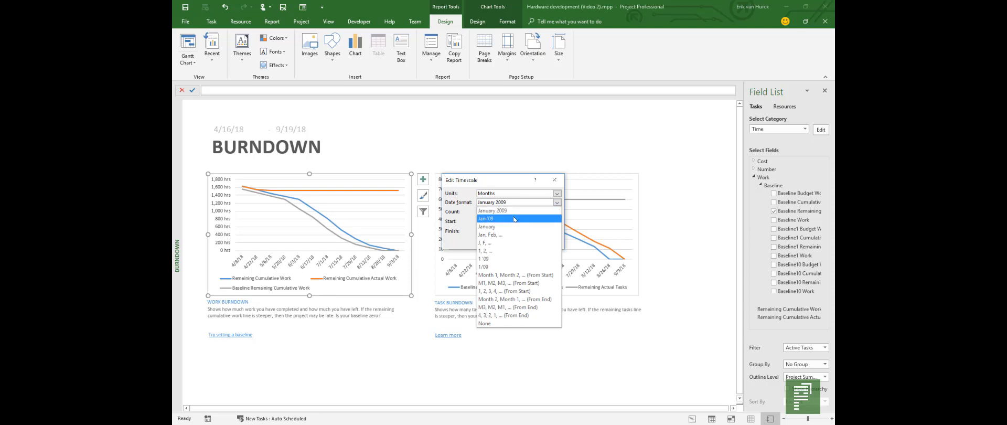
pyautogui.click(486, 218)
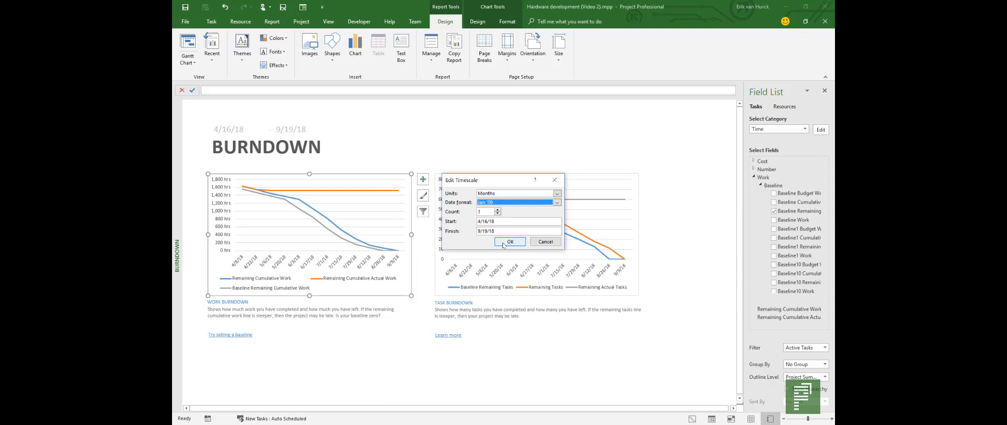
pyautogui.click(510, 242)
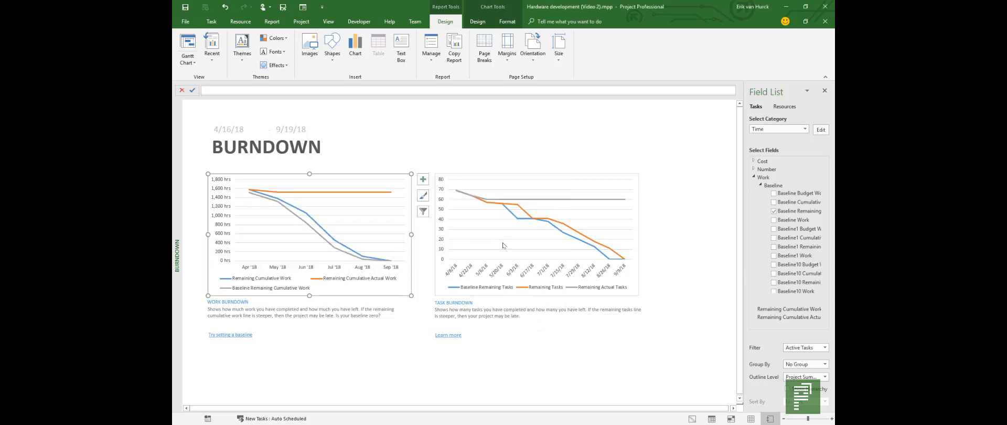
pyautogui.moveTo(256, 272)
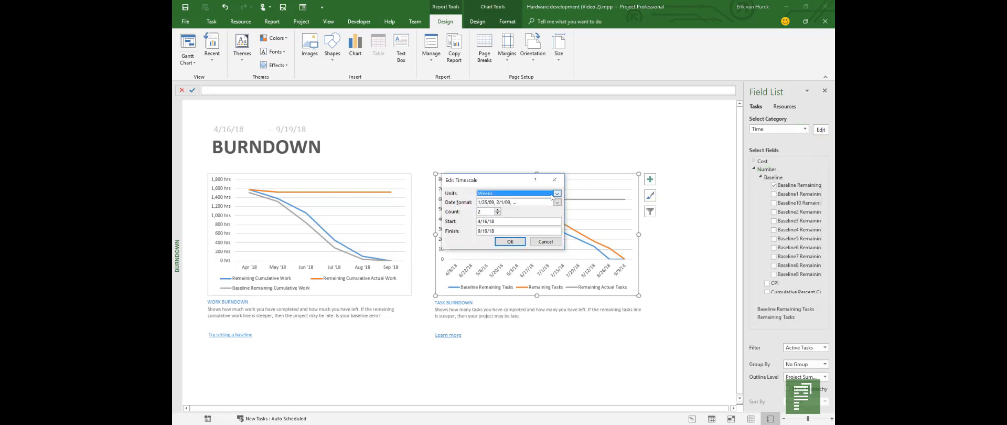
# Set the task burndown chart's timescale to Months labelled with month names only (Apr–Sep).
pyautogui.click(556, 193)
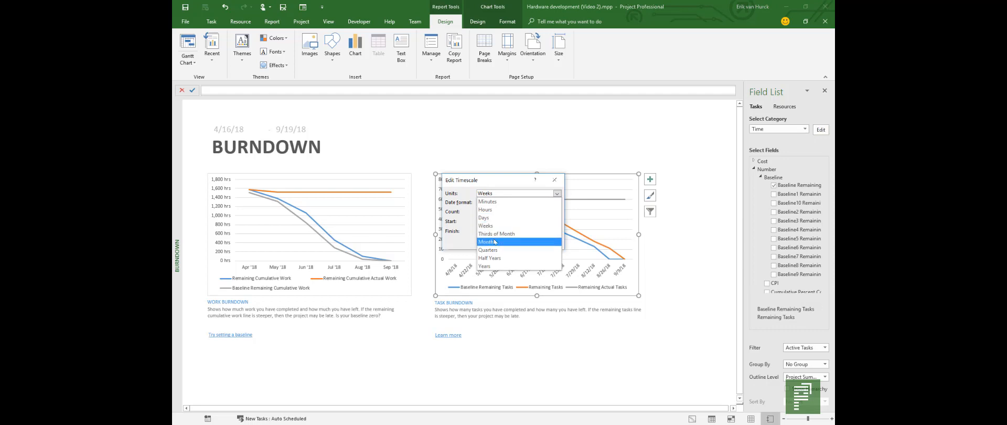
pyautogui.click(489, 242)
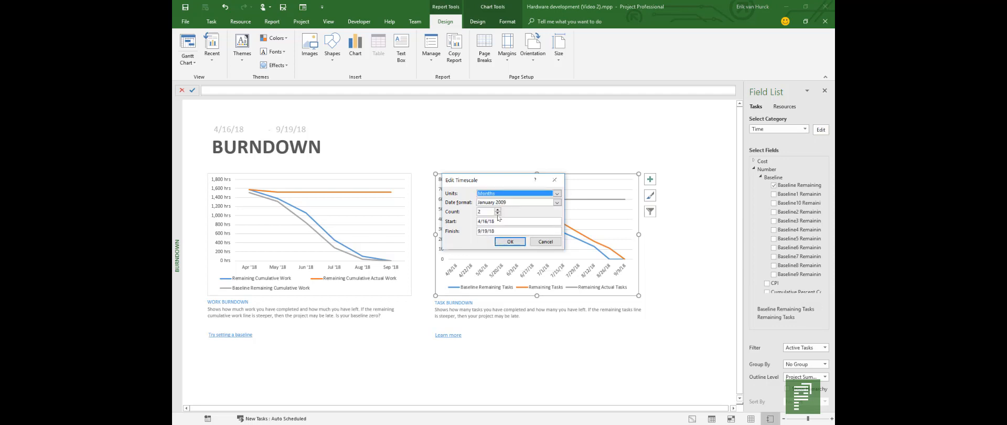
pyautogui.click(496, 213)
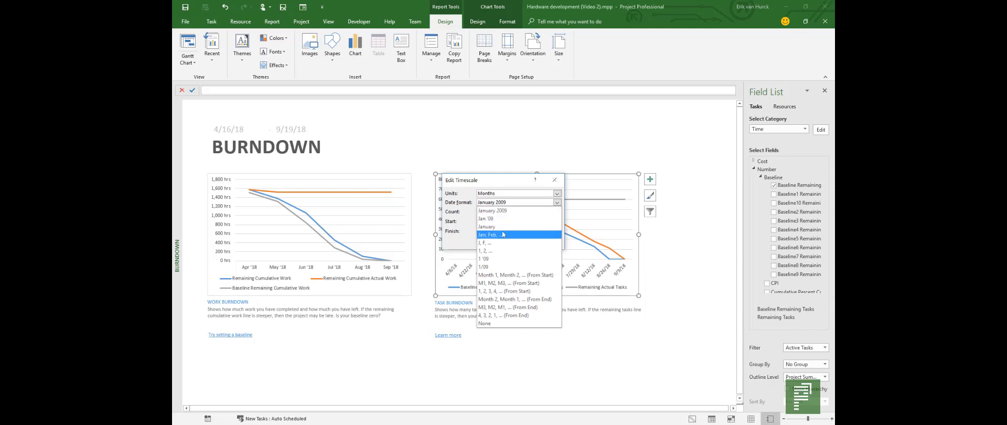
pyautogui.click(490, 234)
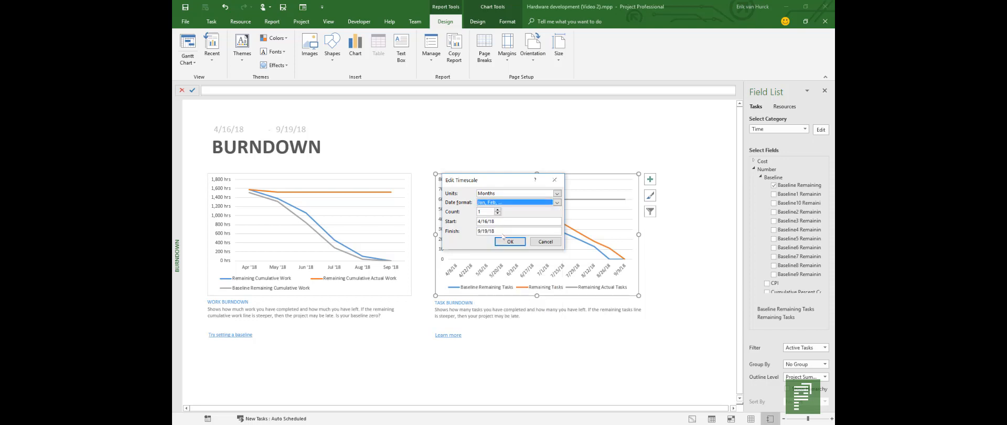
pyautogui.click(509, 241)
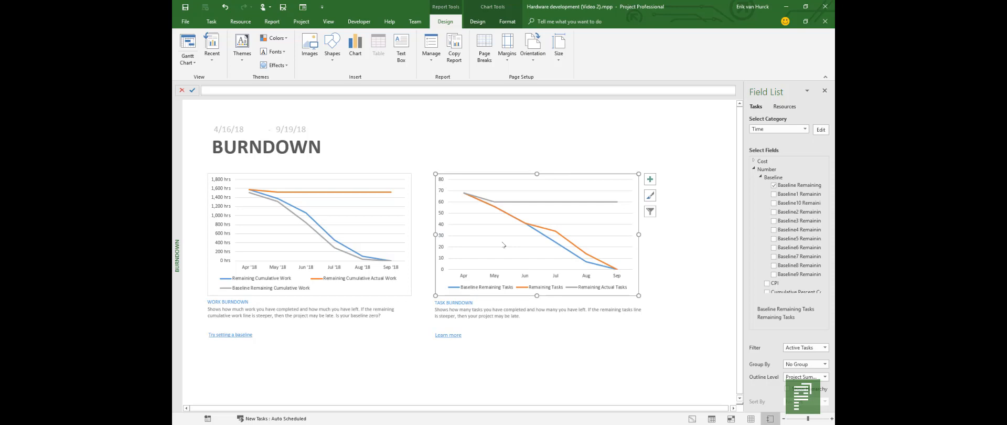
pyautogui.moveTo(369, 345)
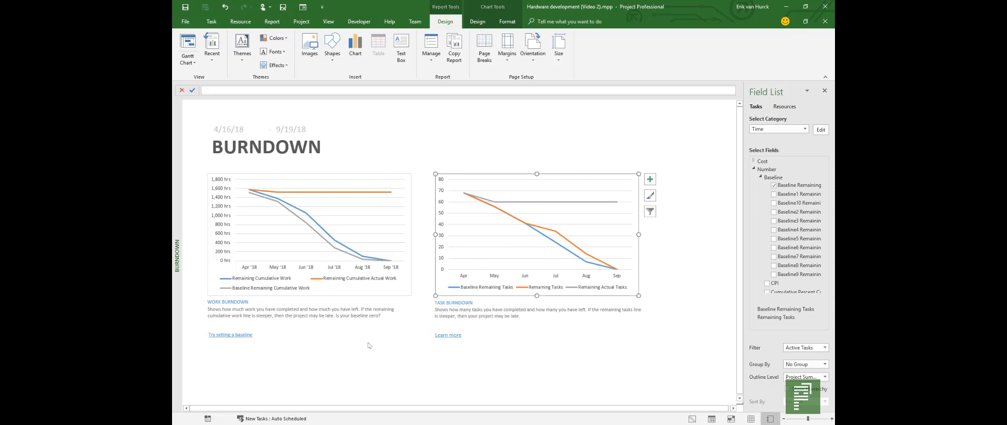
pyautogui.moveTo(371, 332)
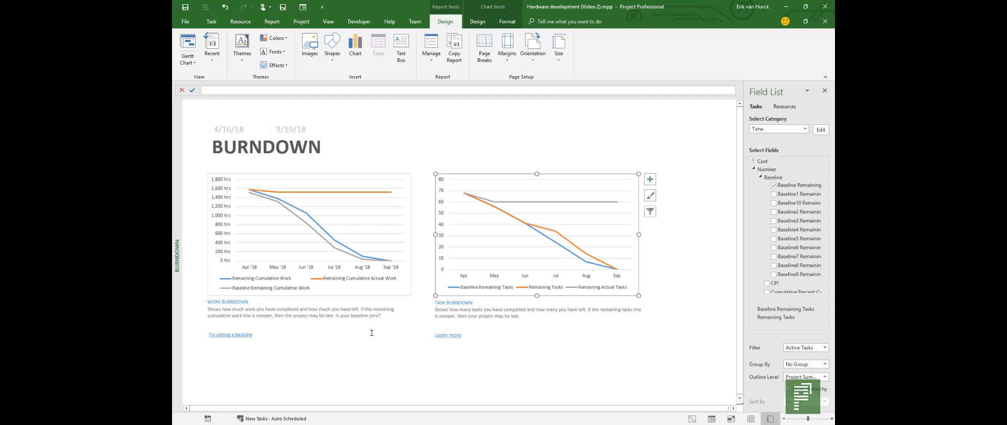
pyautogui.click(272, 21)
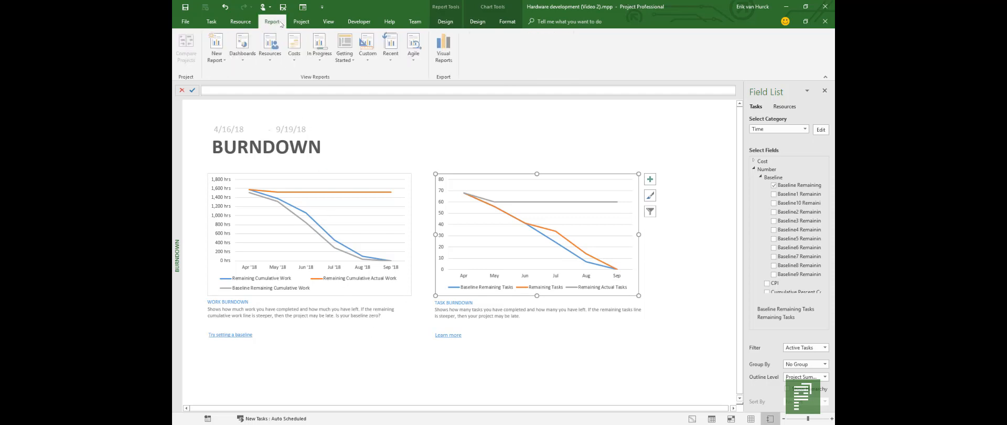
# Reopen the Cash Flow cost report and select its cost chart for timescale editing.
pyautogui.click(293, 47)
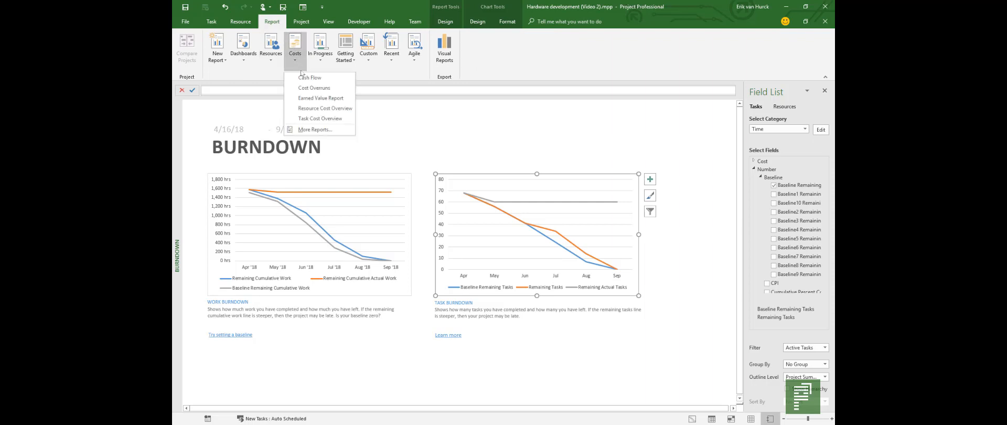
pyautogui.click(312, 76)
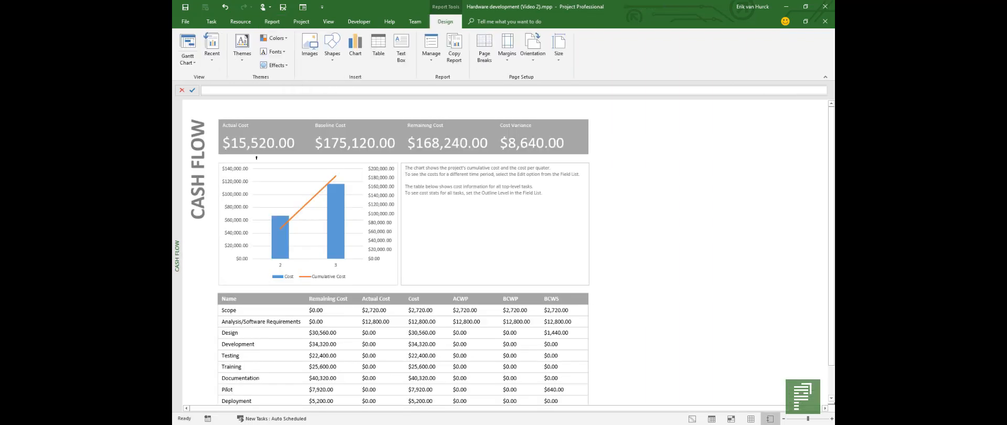
pyautogui.click(307, 224)
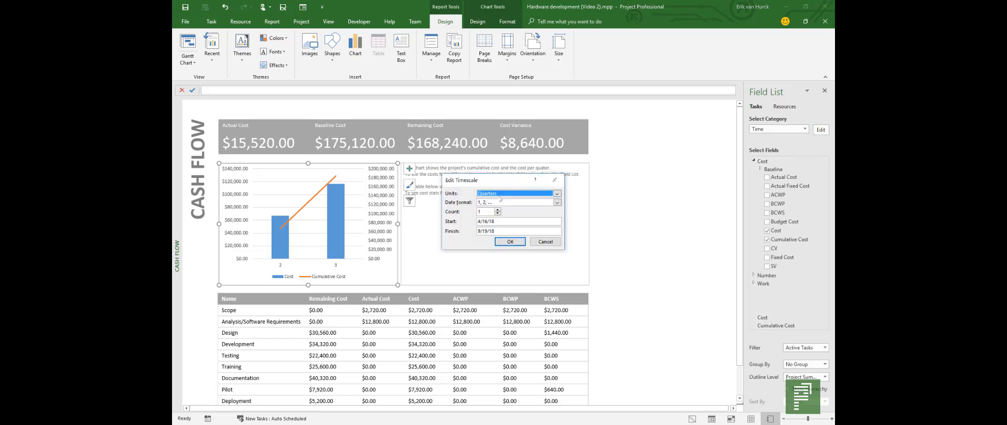
# Set the cash flow chart's timescale to Months with Jan '09 labels, 4/16/18 to 9/19/18.
pyautogui.click(556, 193)
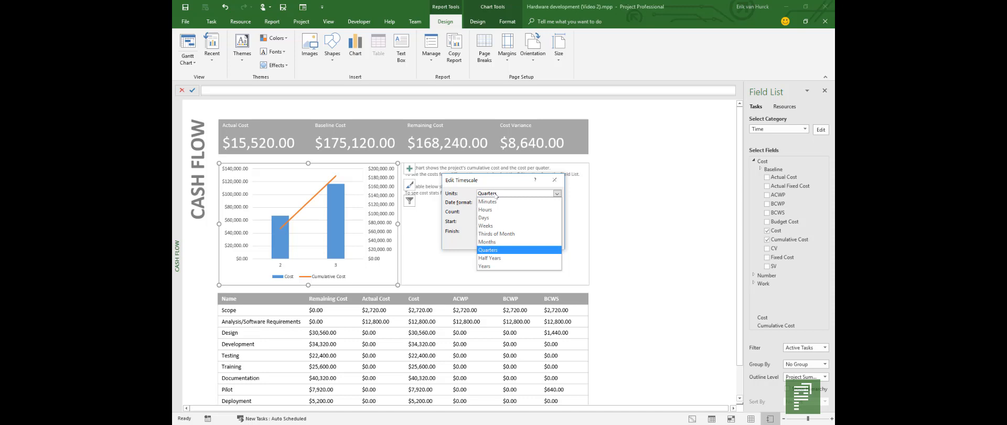
pyautogui.moveTo(509, 196)
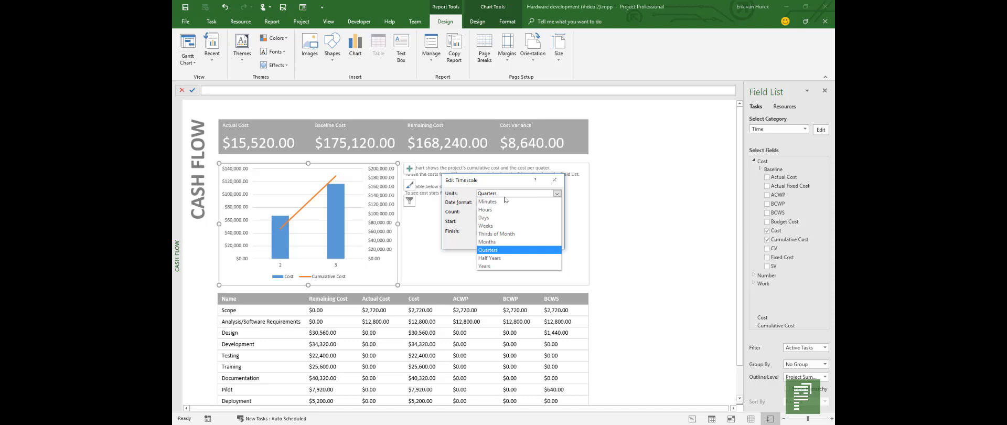
pyautogui.moveTo(510, 226)
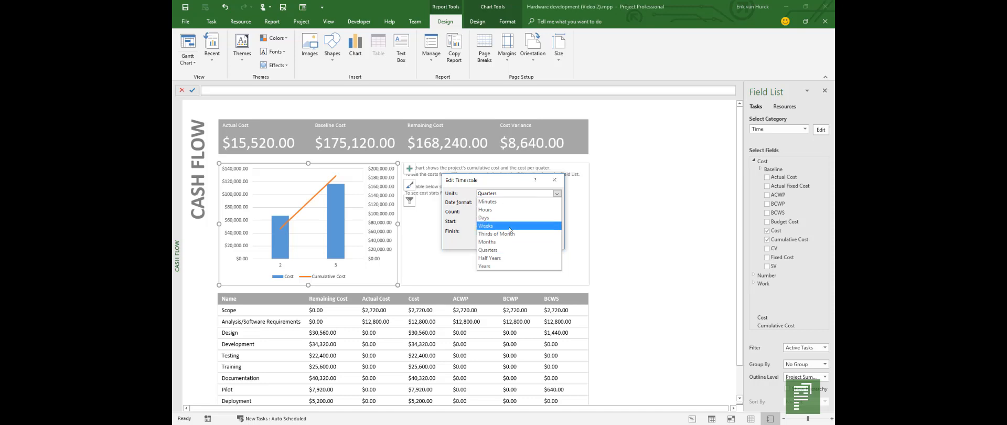
pyautogui.click(488, 241)
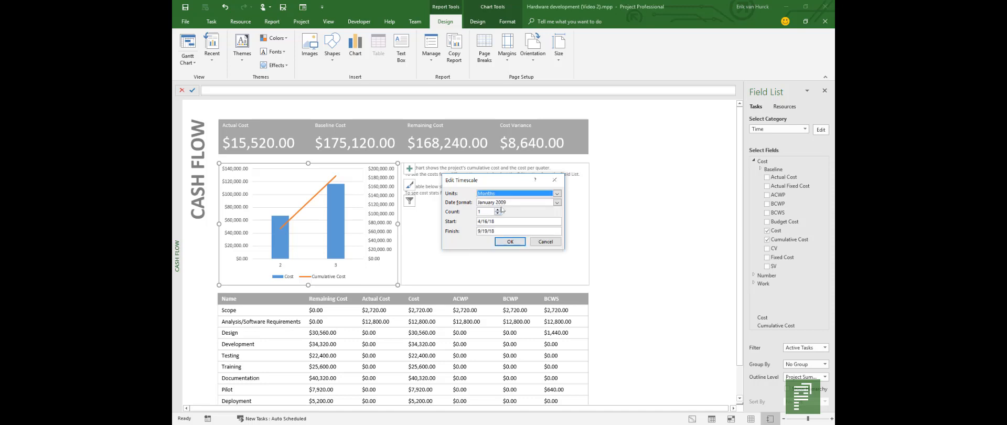
pyautogui.click(556, 202)
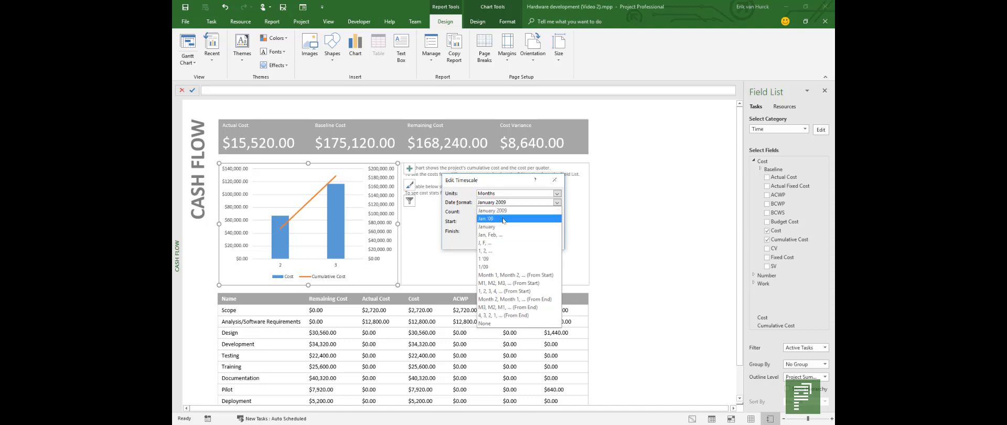
pyautogui.click(485, 218)
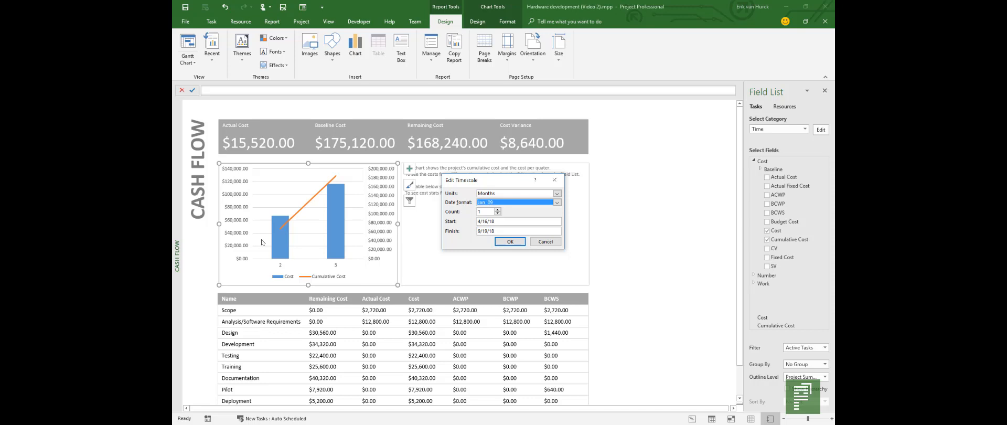
pyautogui.moveTo(264, 269)
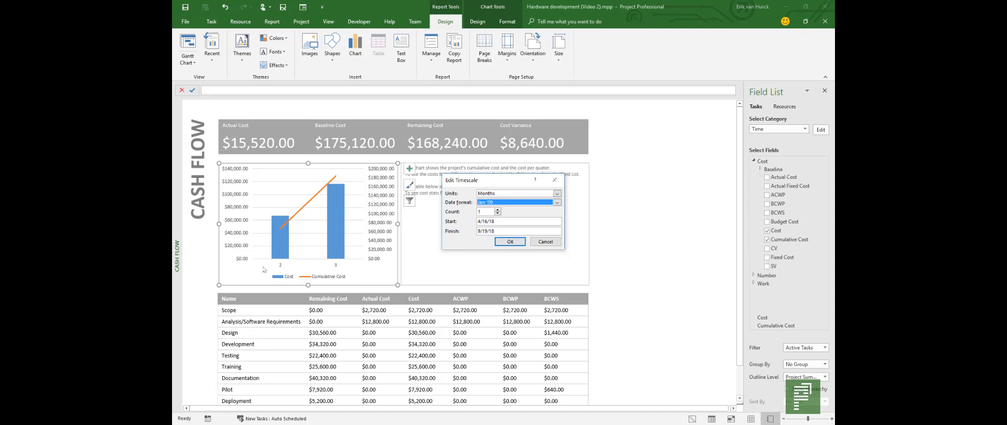
pyautogui.moveTo(508, 248)
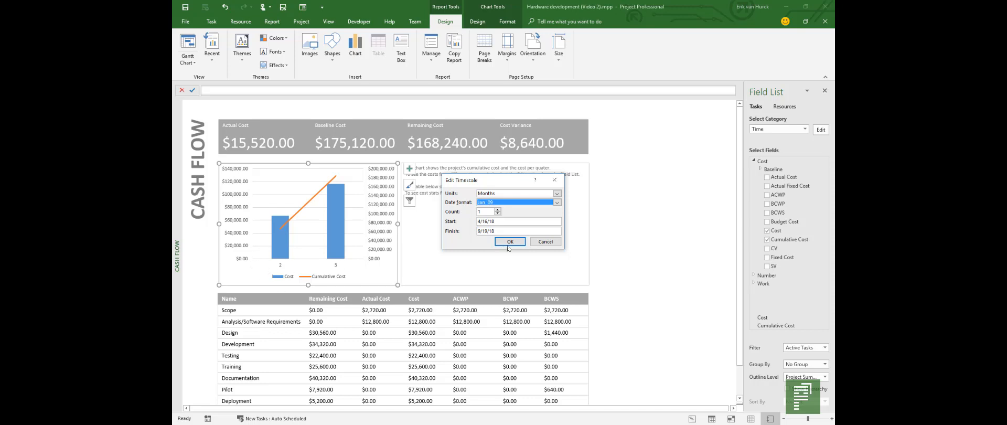
pyautogui.click(509, 241)
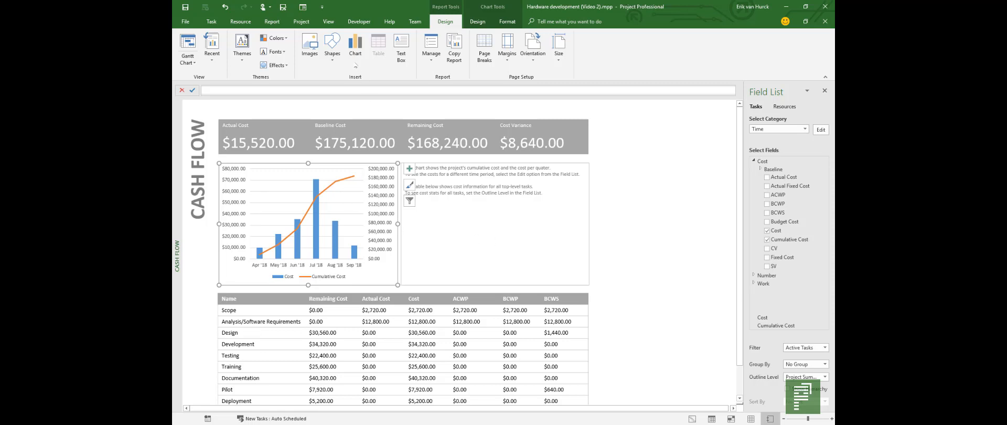
# Show the Visual Reports template list from the Report ribbon.
pyautogui.click(272, 21)
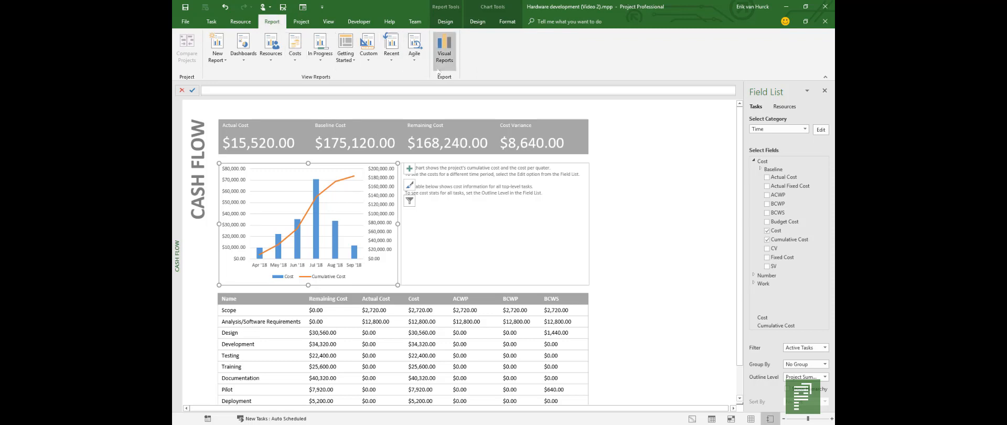
pyautogui.moveTo(443, 51)
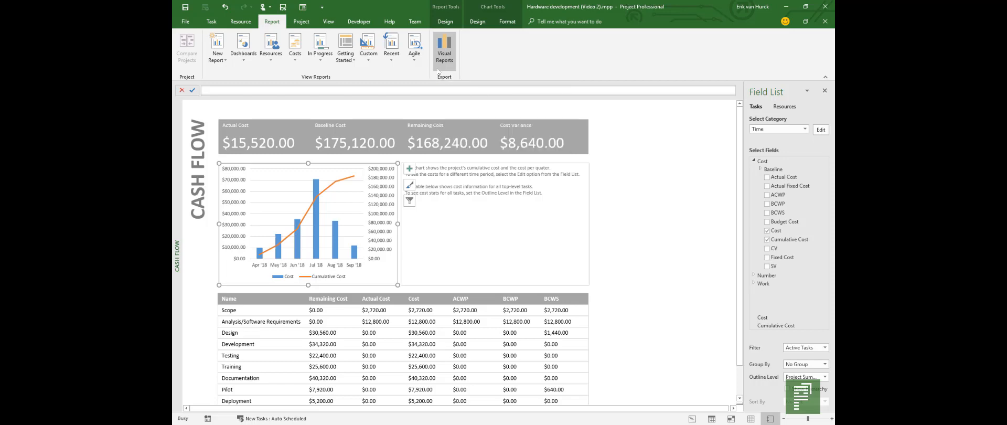
pyautogui.click(444, 50)
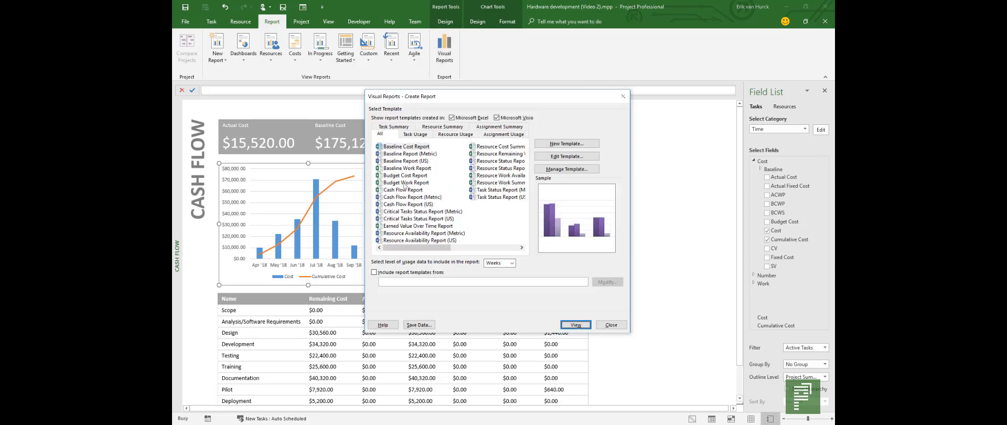
# View the Cash Flow Report Excel template with usage data set to Months.
pyautogui.click(402, 189)
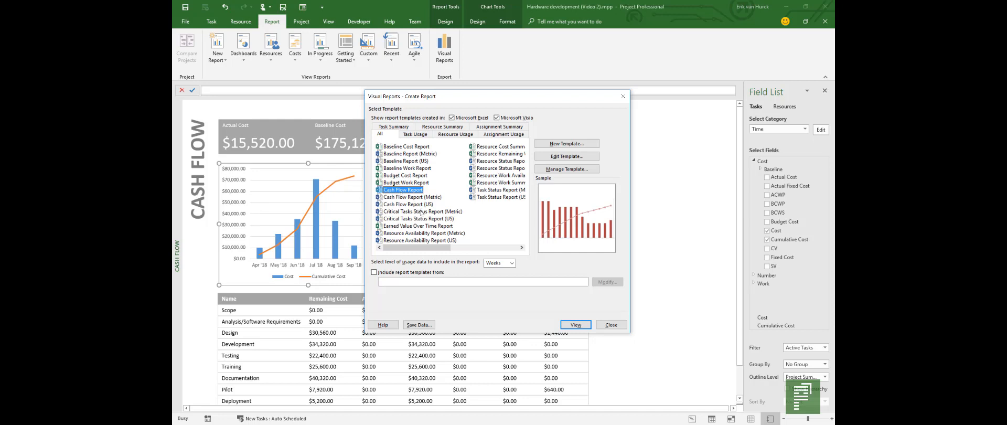
pyautogui.moveTo(429, 265)
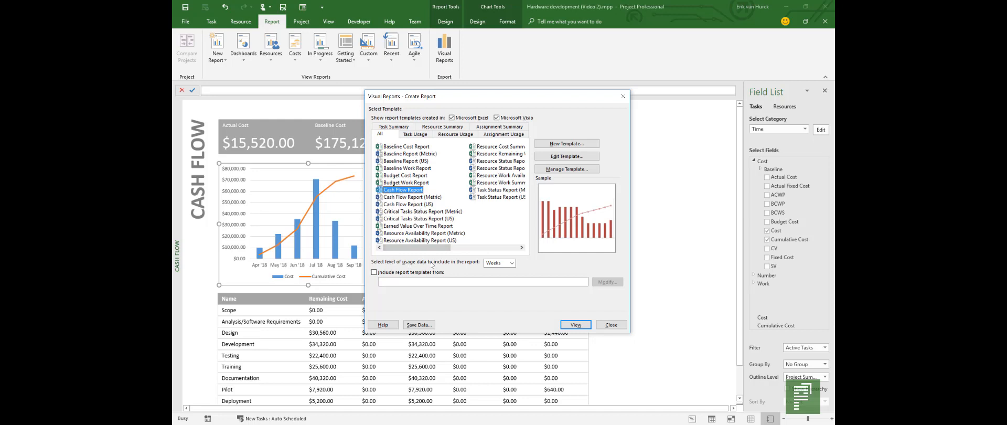
pyautogui.moveTo(433, 265)
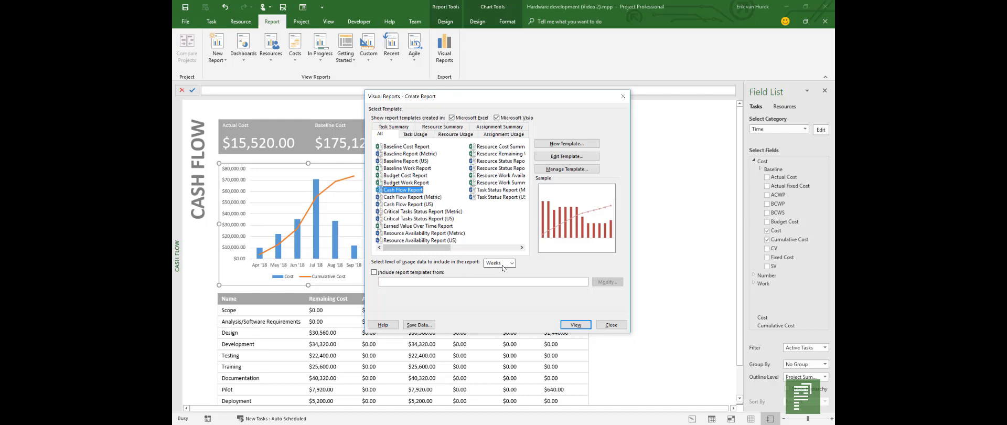
pyautogui.click(511, 263)
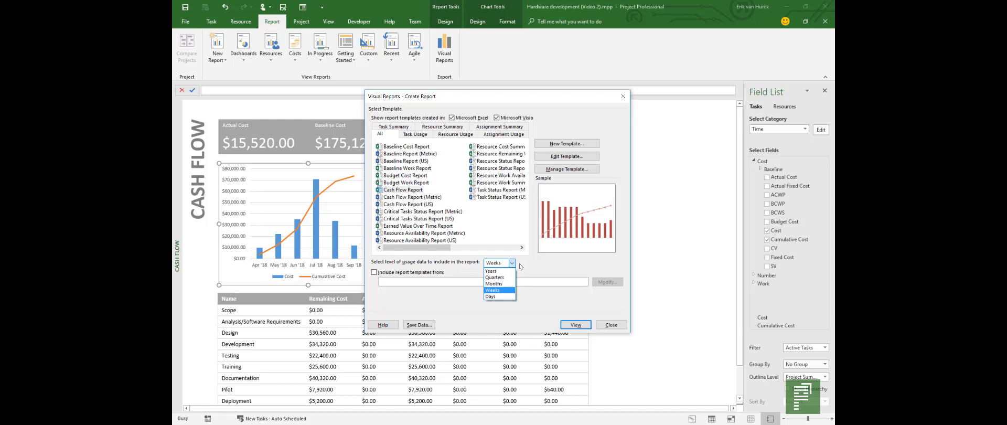
pyautogui.moveTo(494, 277)
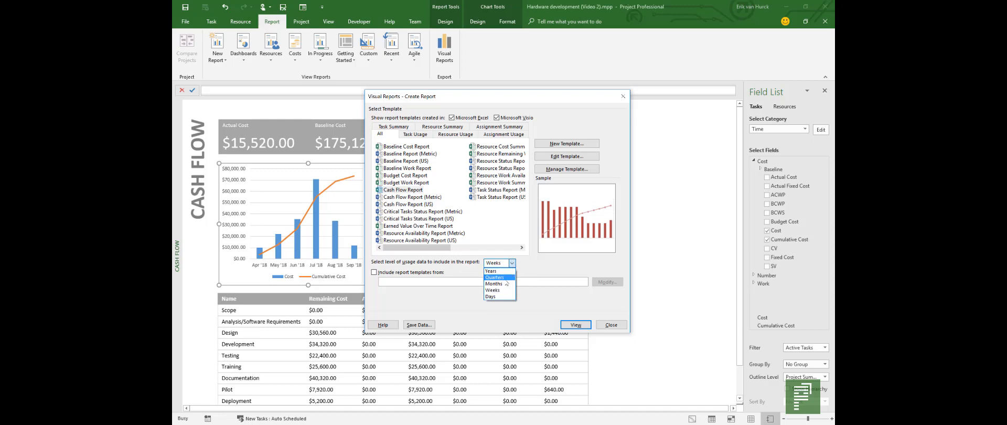
pyautogui.click(494, 283)
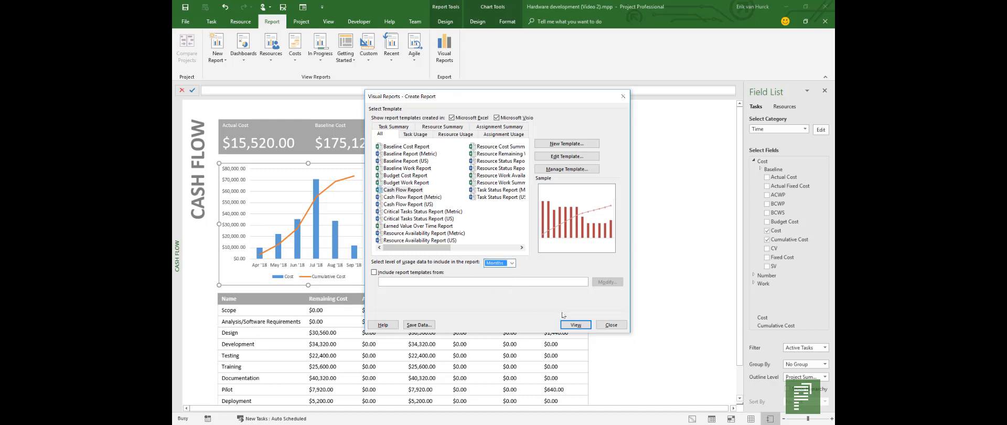
pyautogui.click(575, 324)
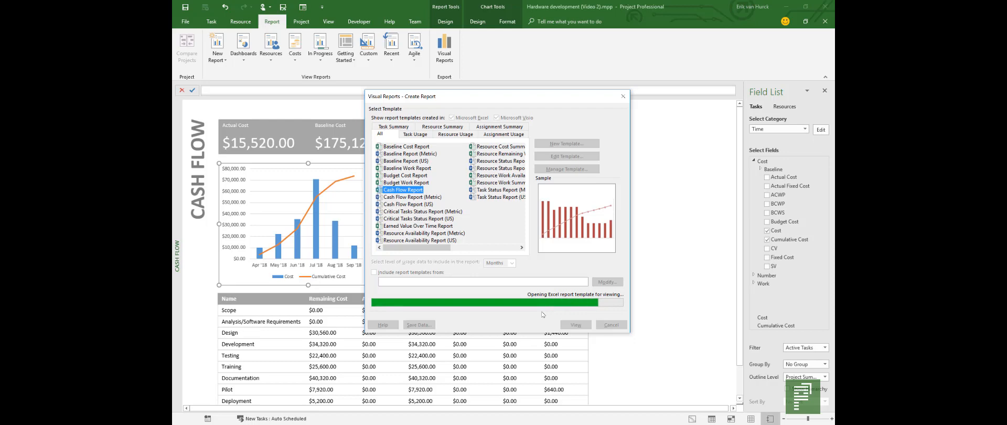
pyautogui.click(575, 324)
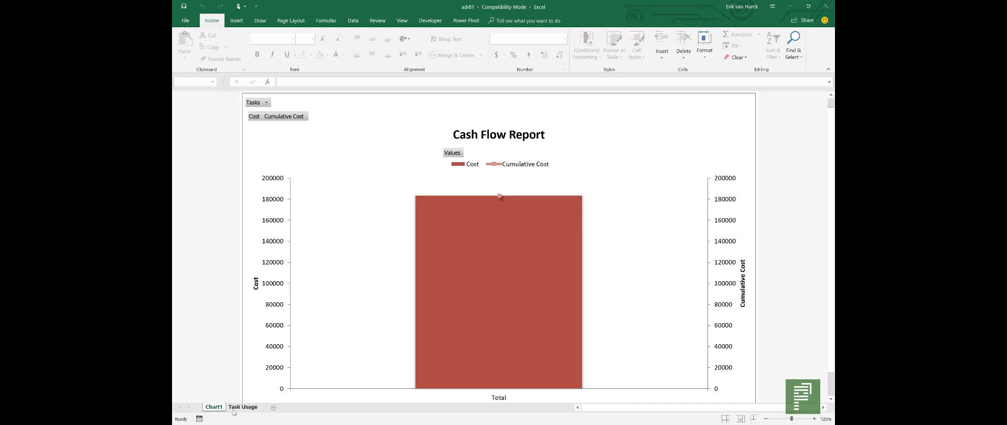
# On Task Usage, add Monthly Calendar to rows and show Cost and Cumulative Cost in accounting format.
pyautogui.click(243, 406)
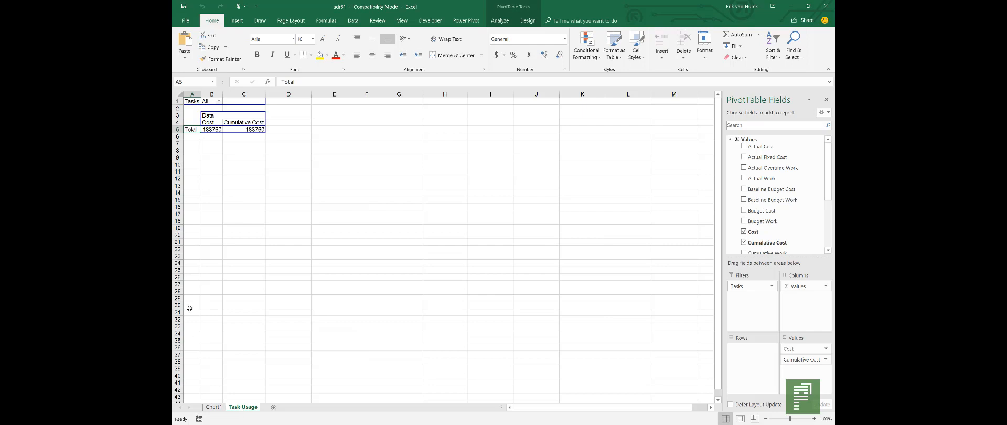
pyautogui.moveTo(625, 248)
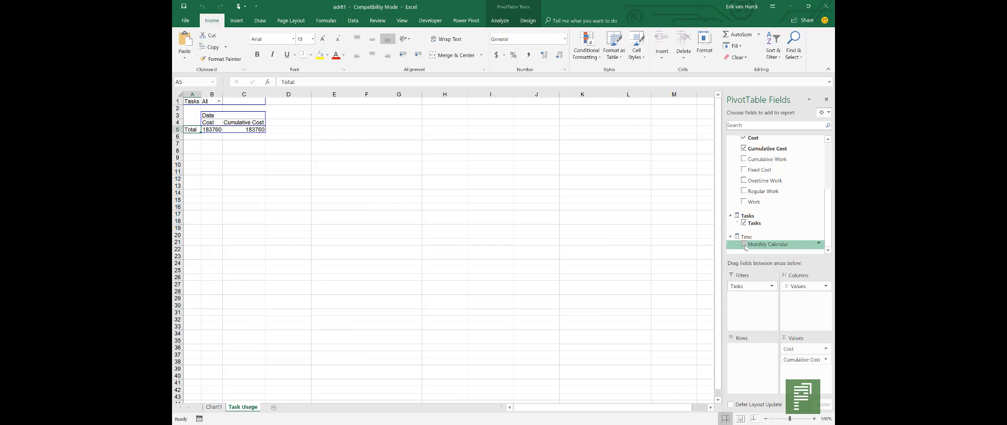
pyautogui.moveTo(767, 243); pyautogui.dragTo(748, 346)
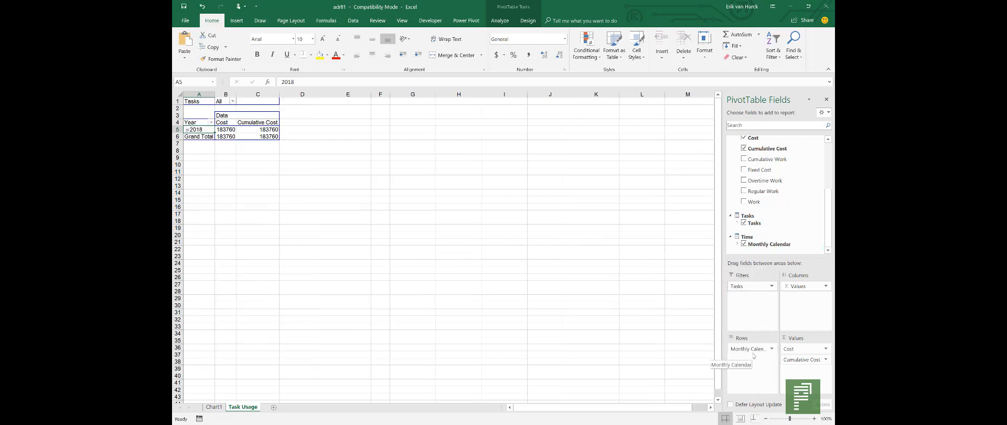
pyautogui.moveTo(507, 235)
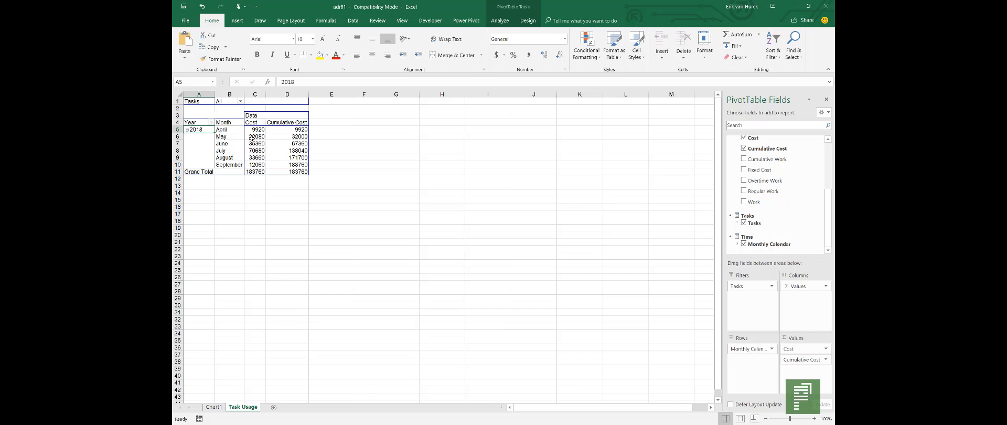
pyautogui.moveTo(255, 129); pyautogui.dragTo(287, 164)
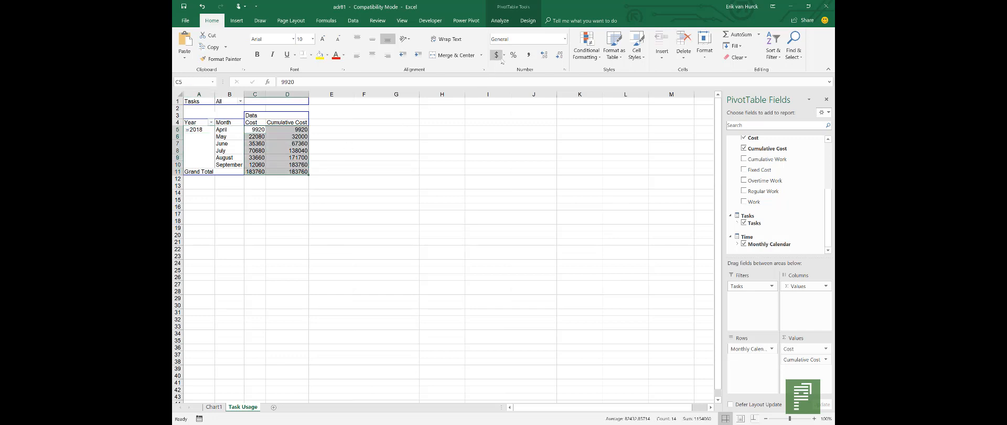
pyautogui.click(496, 54)
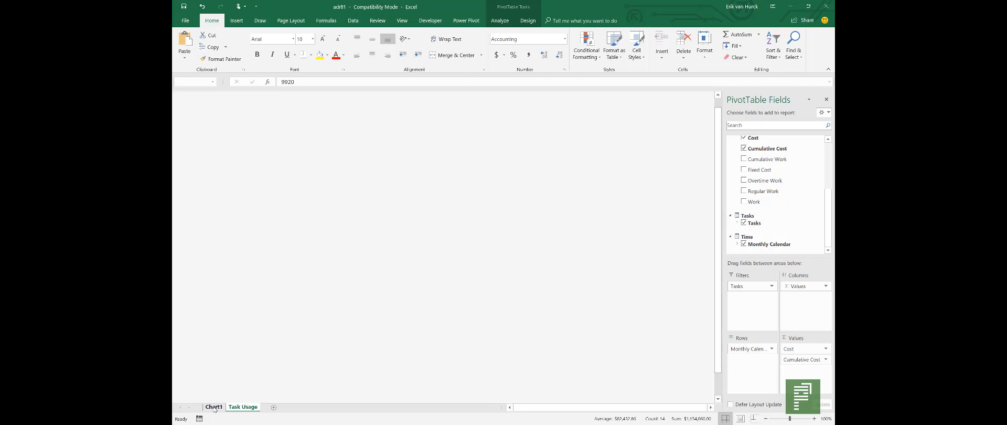
# Return to the Chart1 monthly chart and switch over to a blank Word document.
pyautogui.click(213, 406)
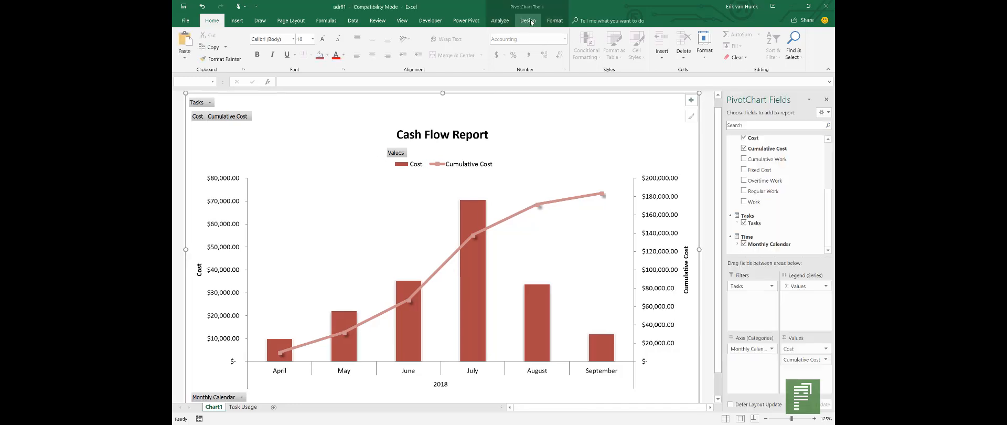
pyautogui.click(499, 20)
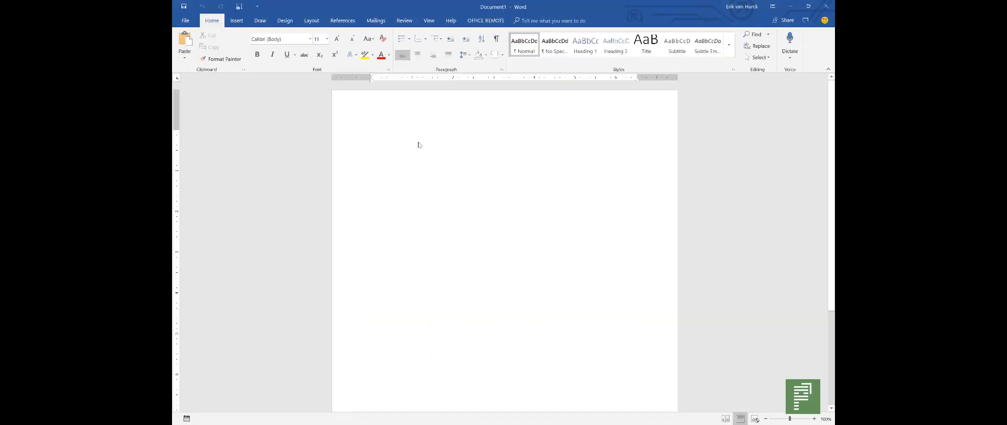
# Paste the chart into Word and recolour it with Colorful Palette 1 (blue cost bars).
pyautogui.press('ctrl+v')
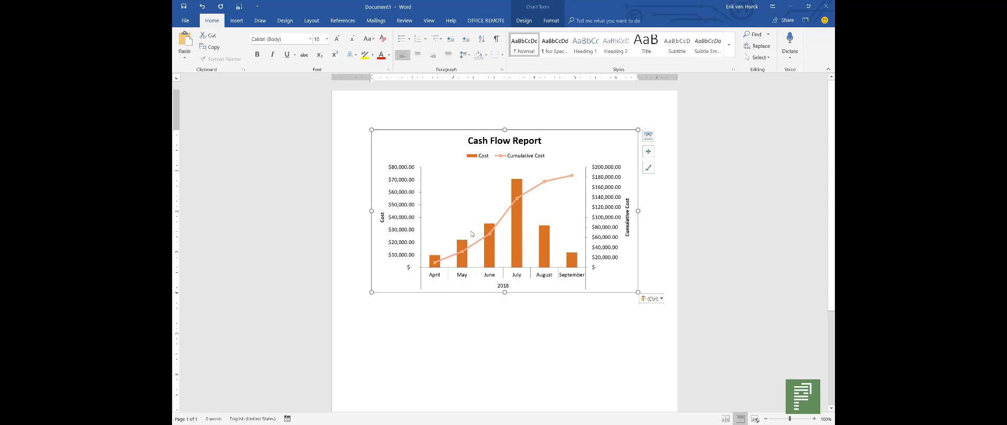
pyautogui.click(523, 20)
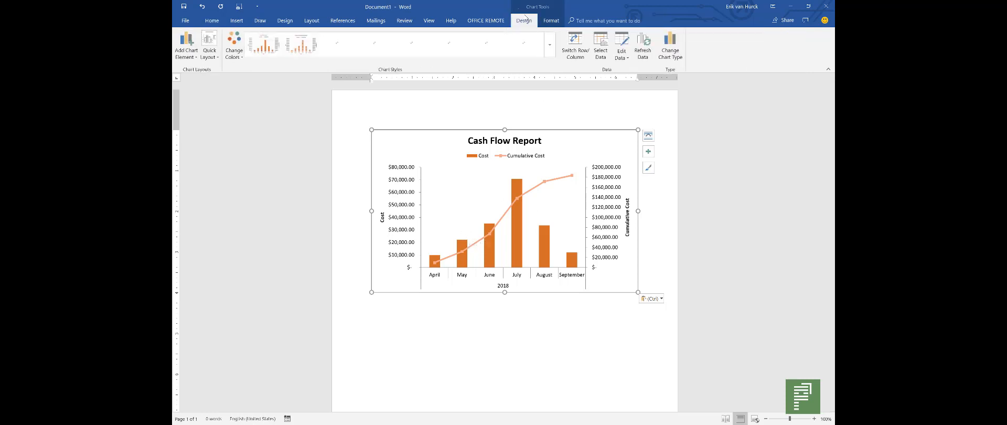
pyautogui.click(234, 48)
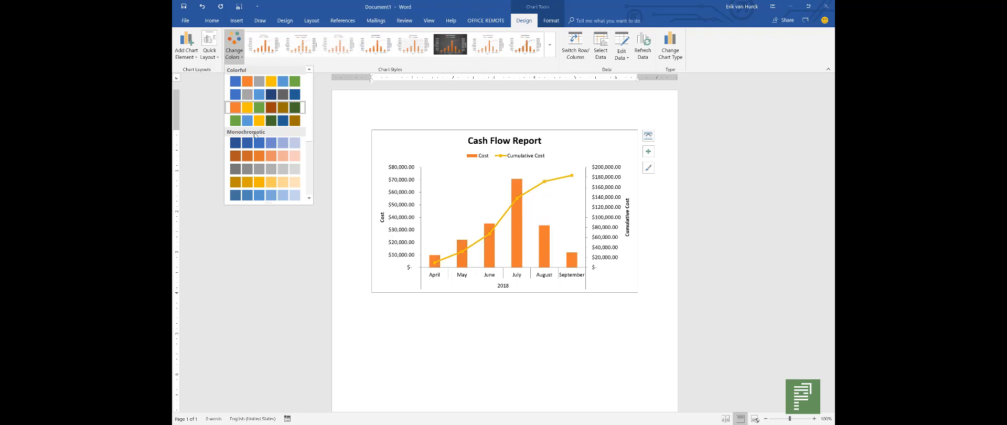
pyautogui.click(250, 113)
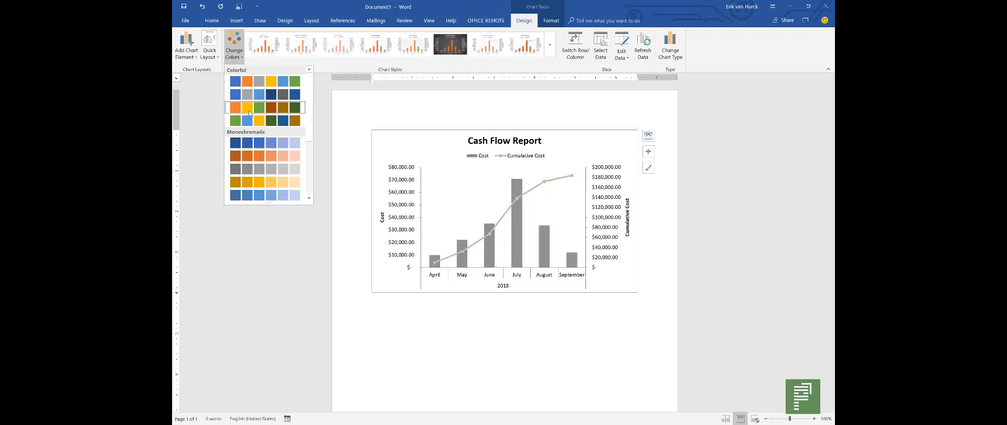
pyautogui.click(245, 82)
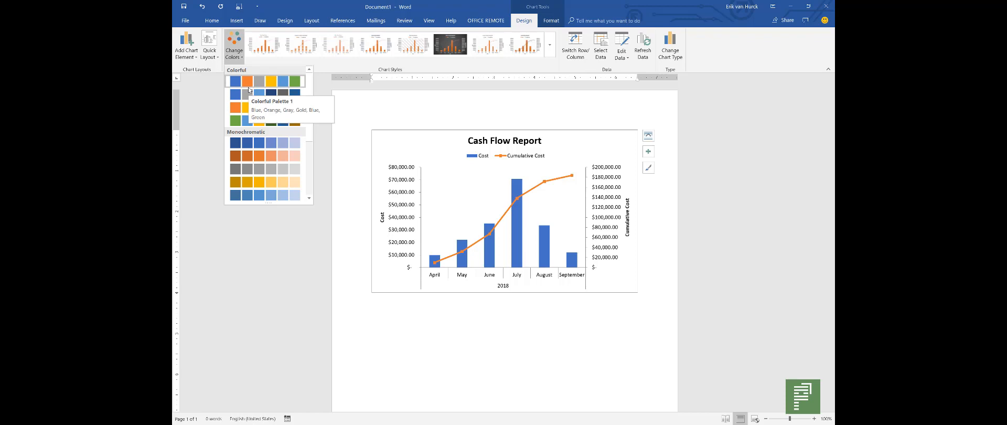
pyautogui.click(235, 154)
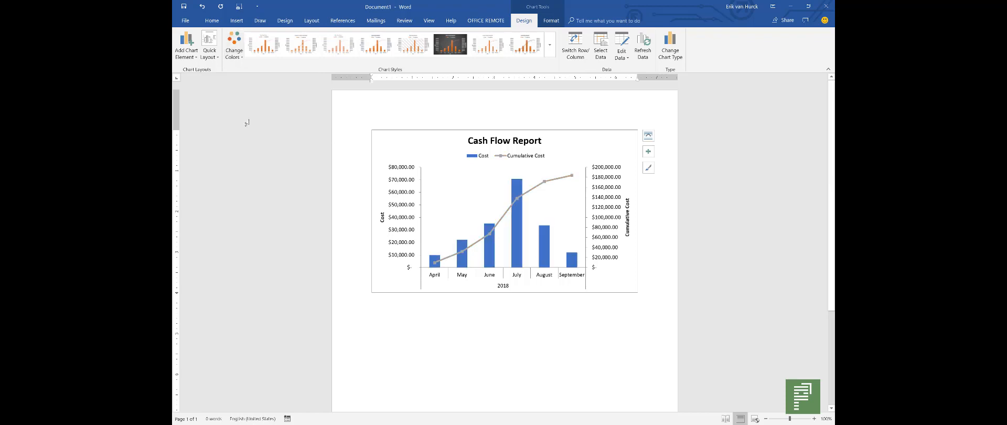